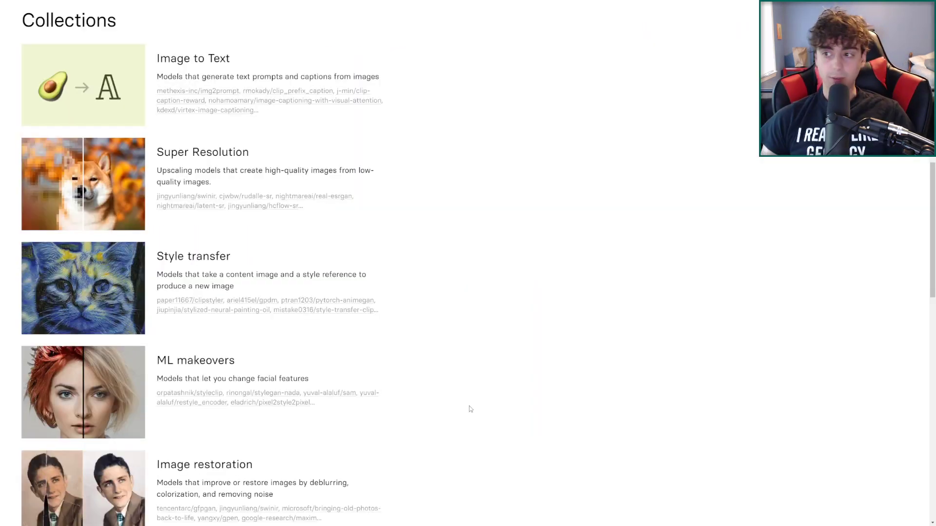
Browse the Explore cards and go to the stable-diffusion model page
scroll(up, 3)
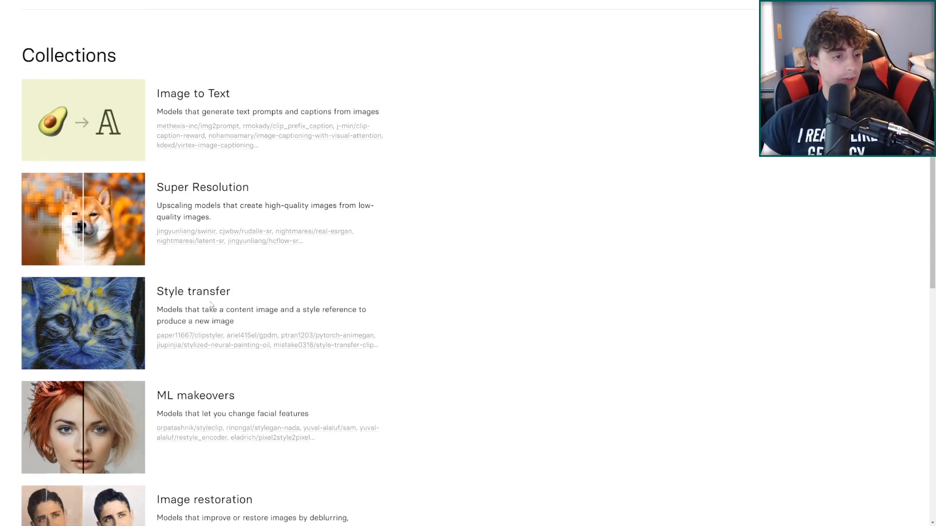
scroll(down, 3)
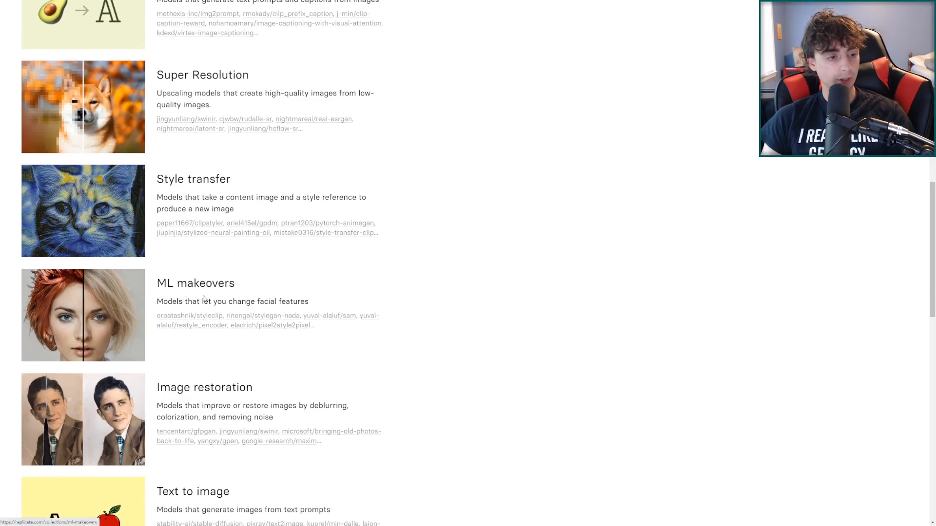
scroll(down, 3)
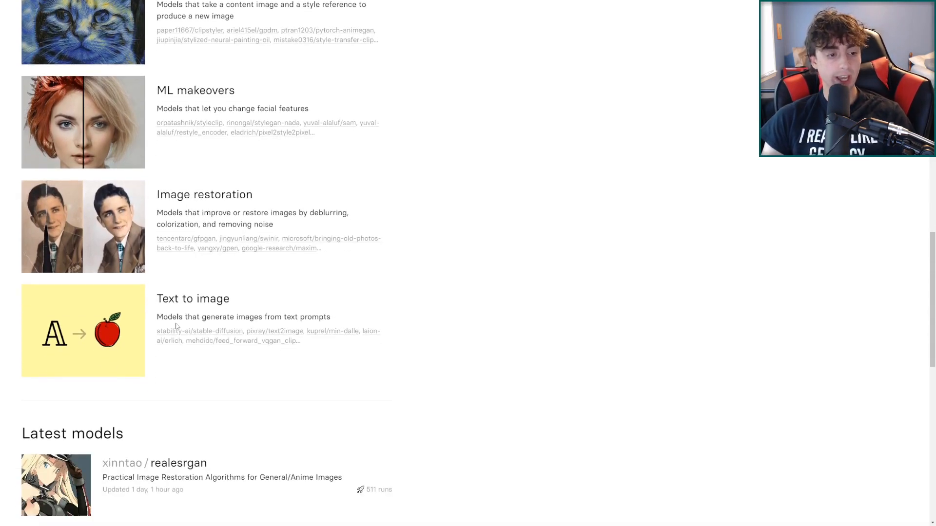
scroll(up, 3)
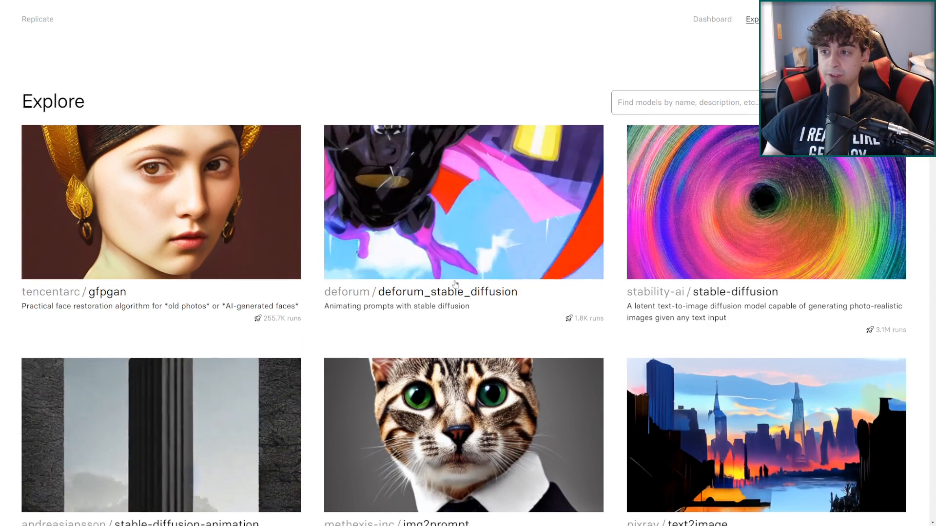
scroll(down, 3)
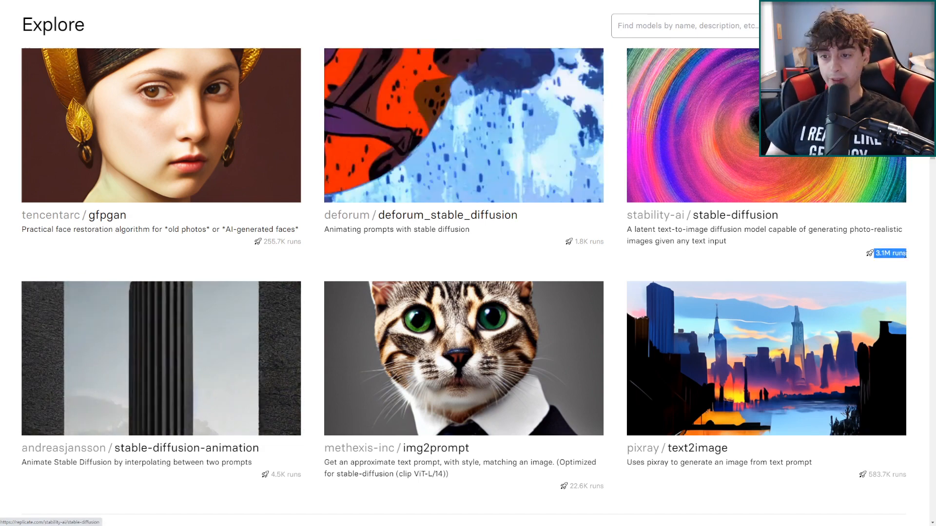
mouse_move(864, 276)
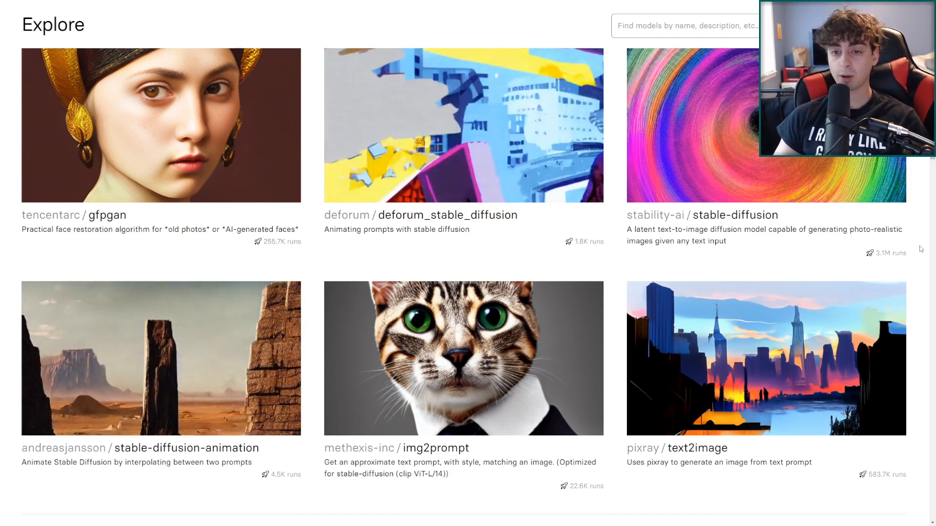
click(701, 214)
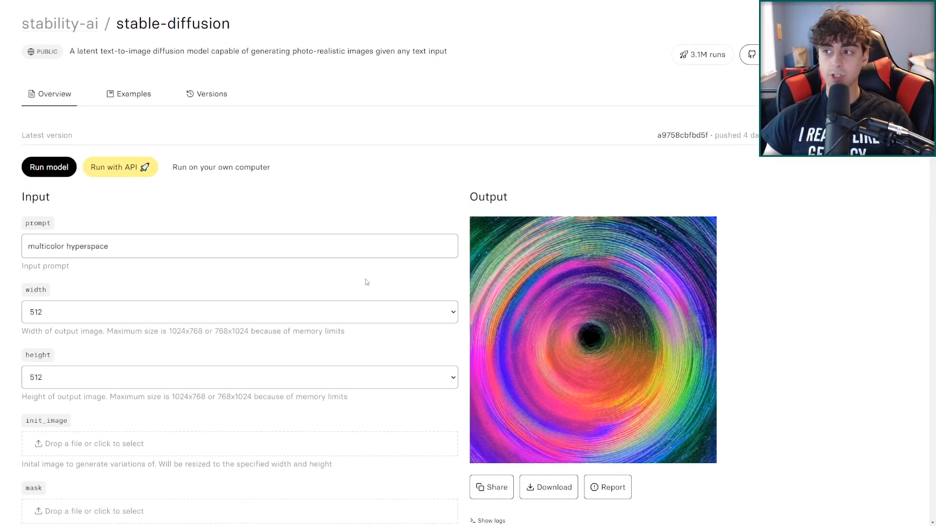
mouse_move(809, 294)
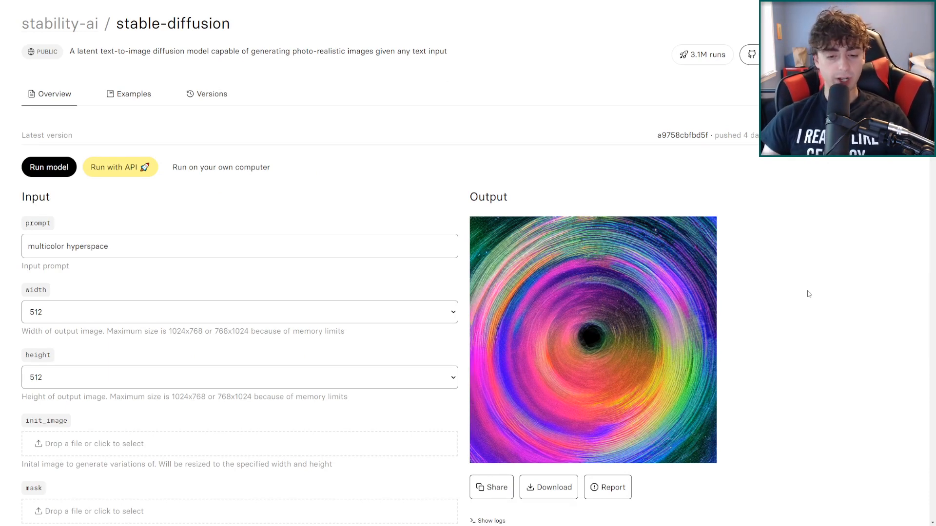
scroll(down, 3)
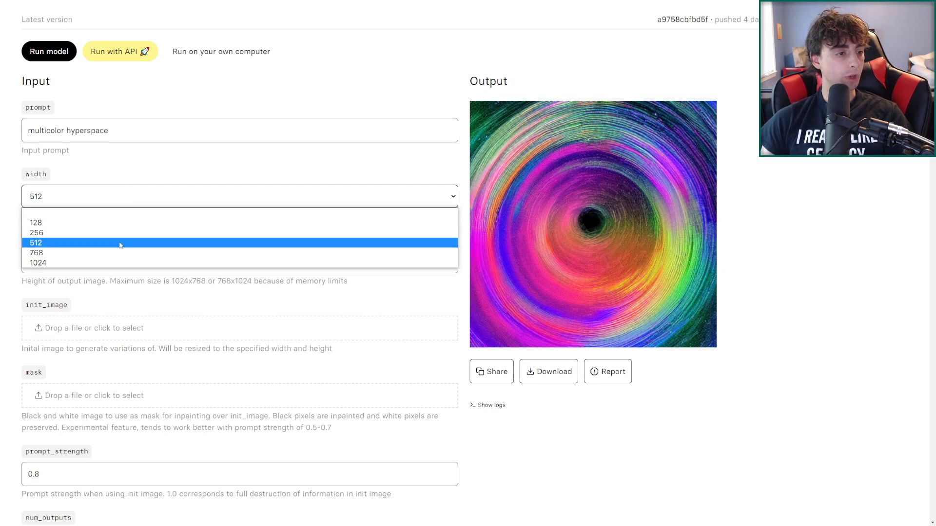
mouse_move(98, 216)
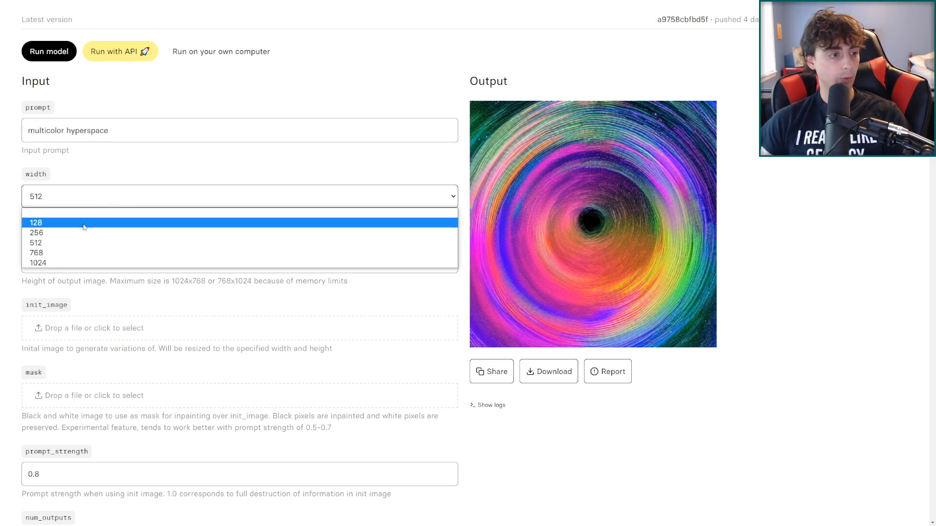
Set the output width to 128 and the number of outputs to 4
click(36, 223)
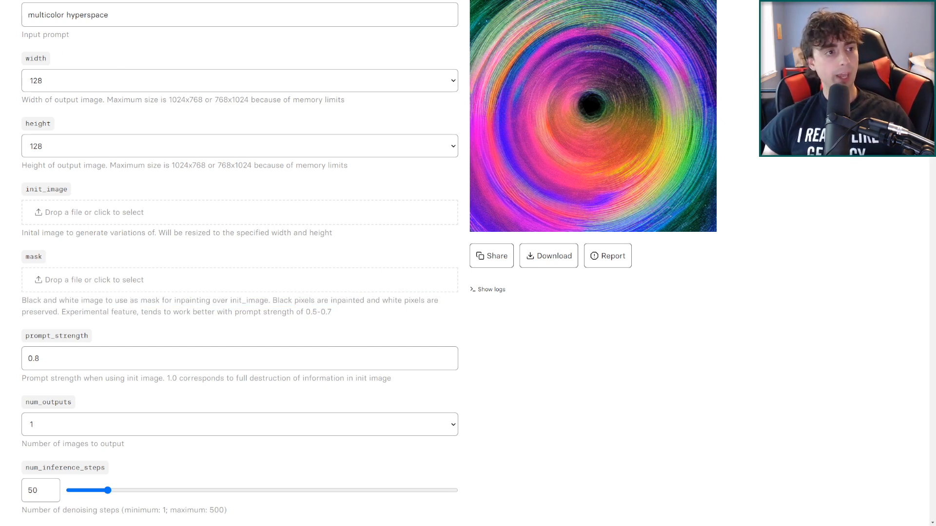
mouse_move(96, 227)
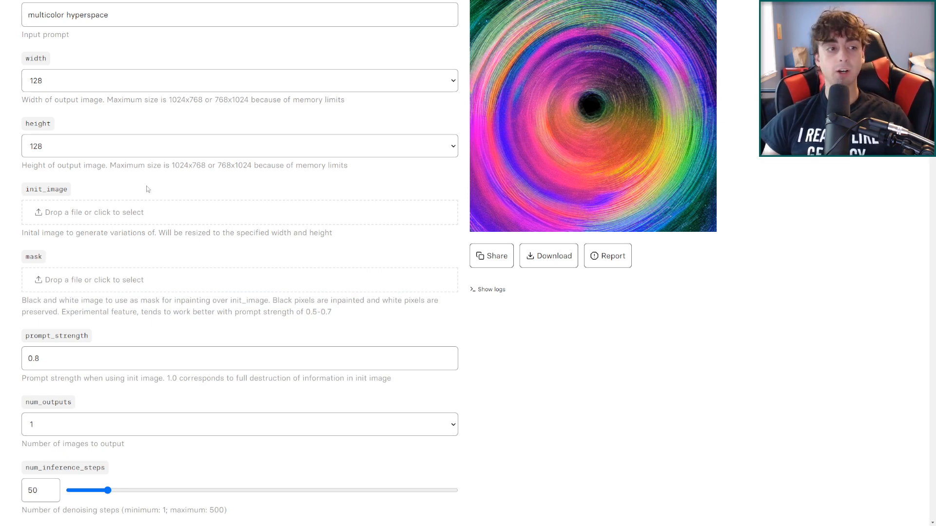
scroll(up, 3)
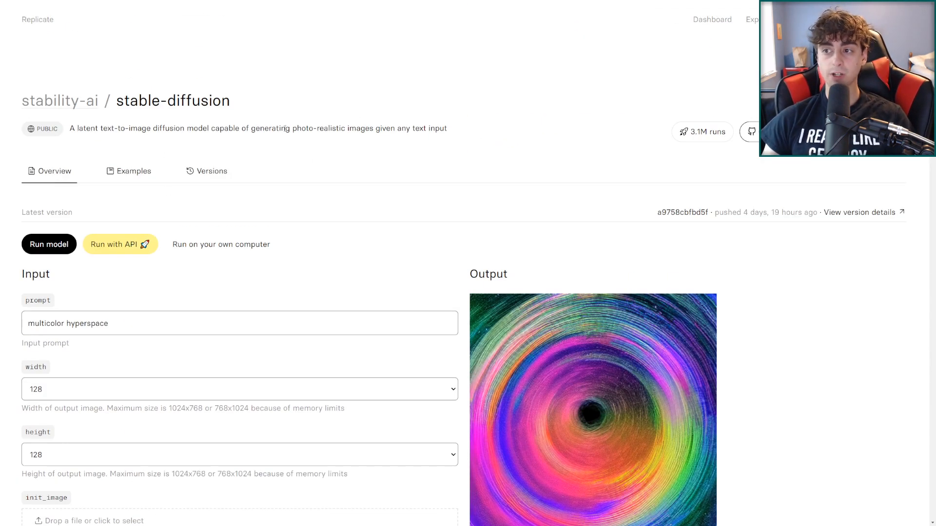
scroll(down, 3)
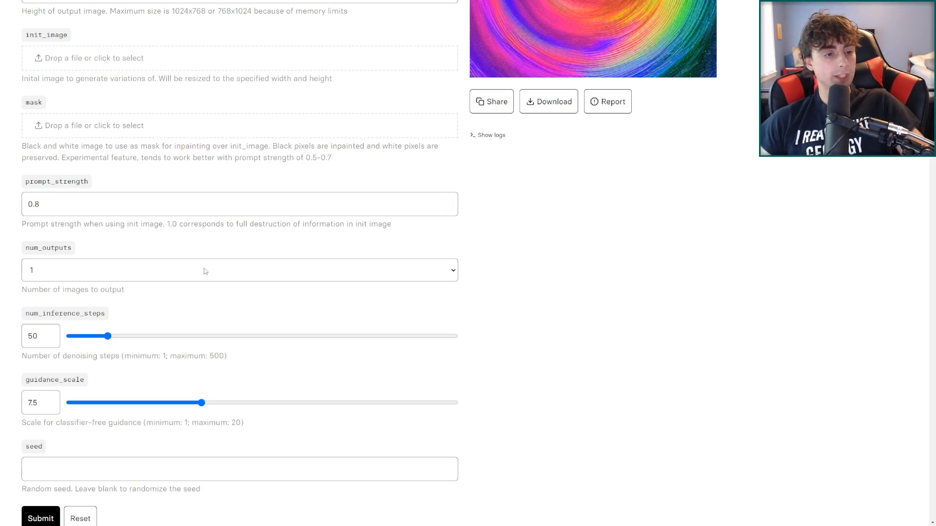
scroll(up, 3)
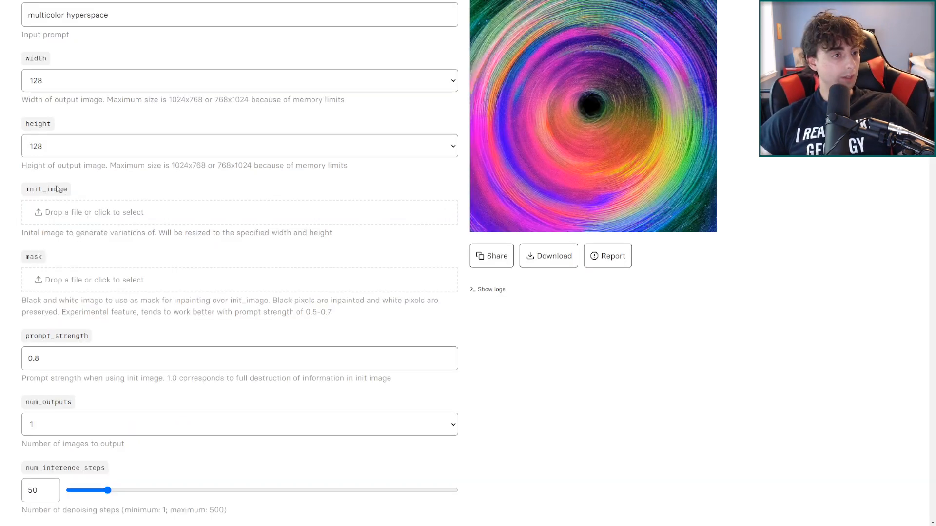
scroll(down, 3)
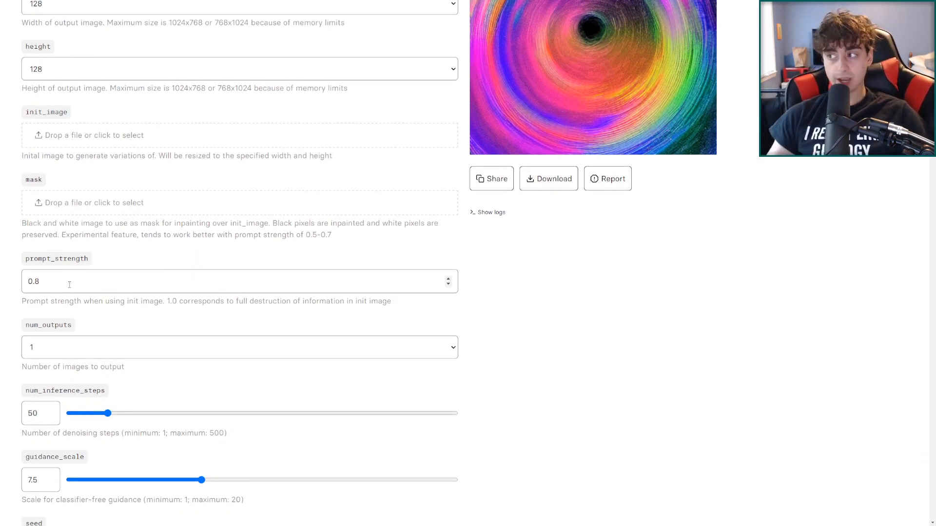
click(239, 347)
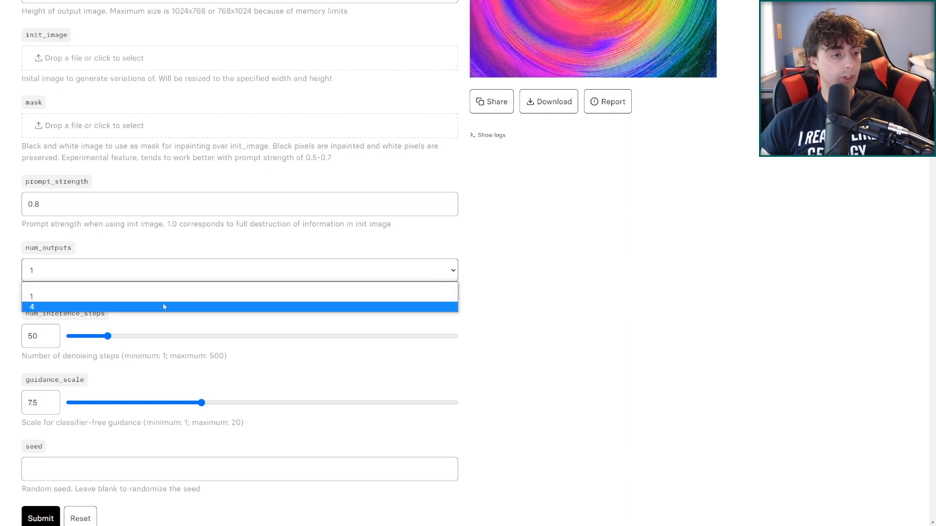
click(164, 306)
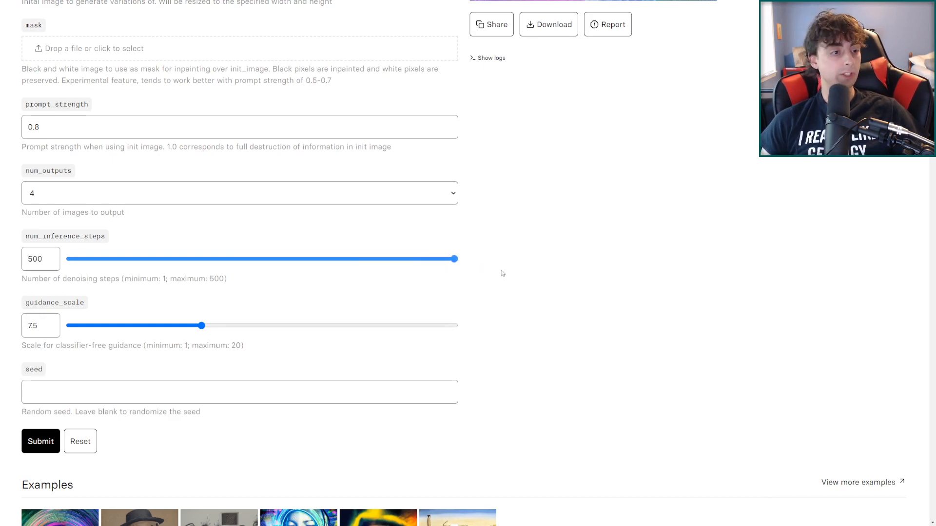
mouse_move(113, 264)
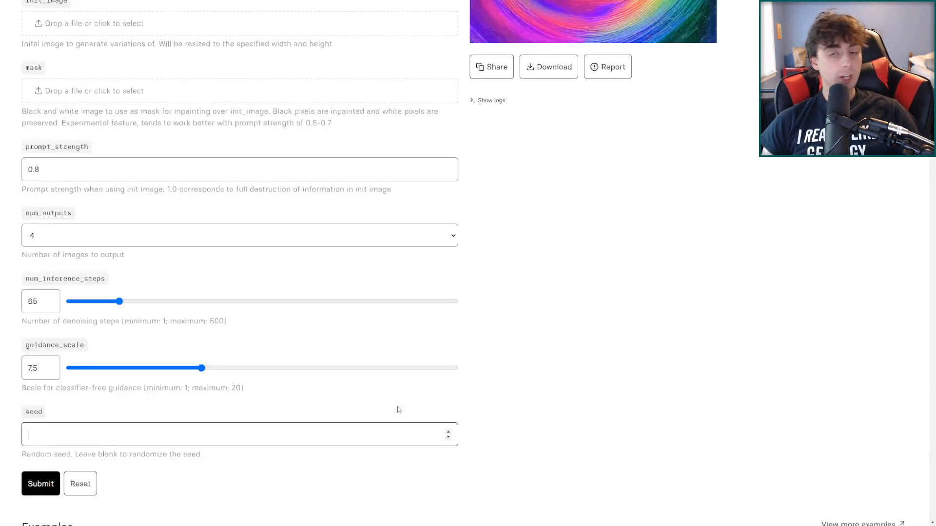
Submit the stable-diffusion generation with the chosen settings
scroll(up, 3)
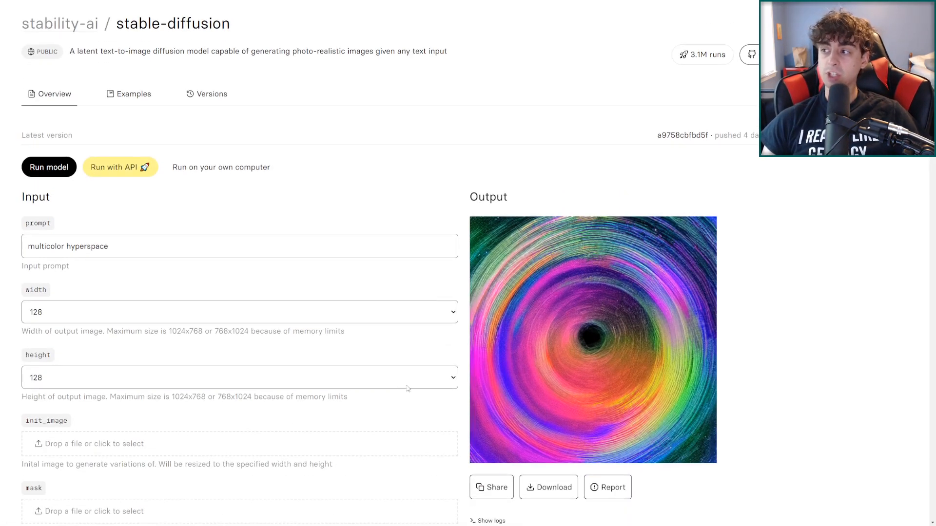
scroll(down, 3)
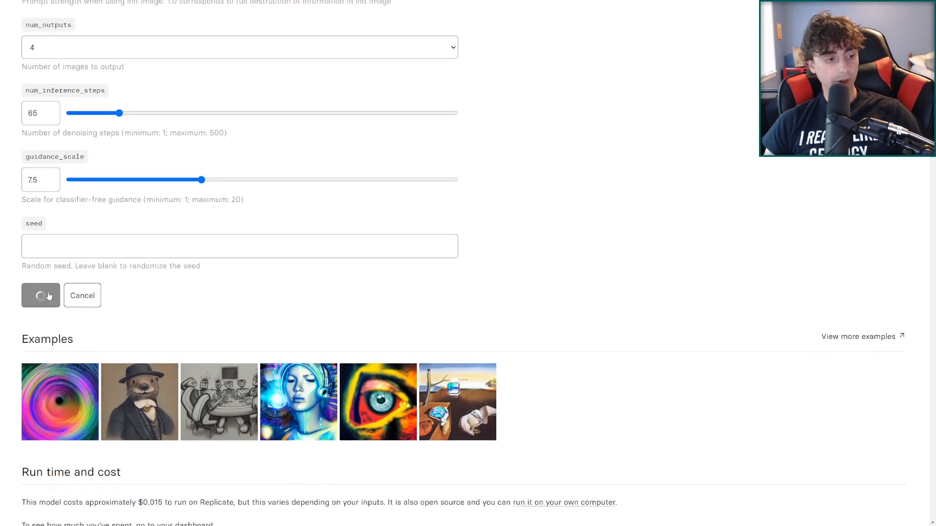
click(40, 296)
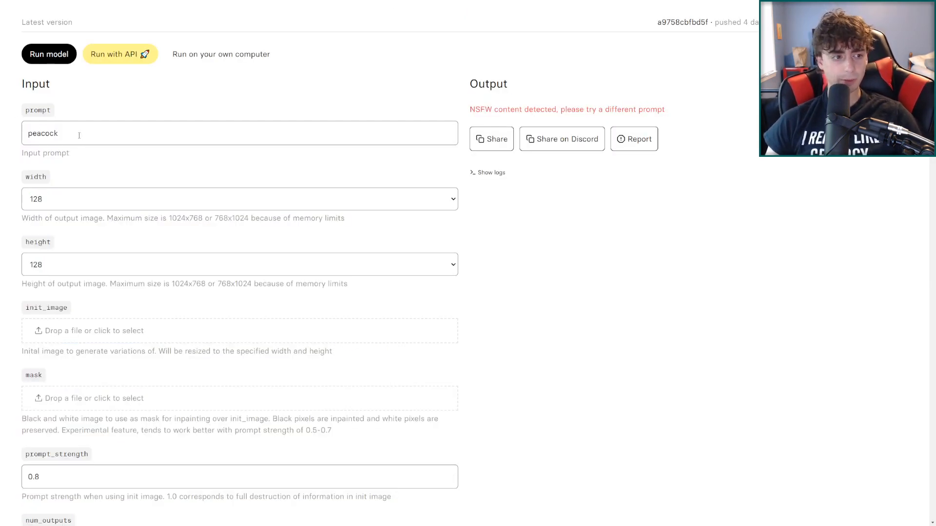
Replace the peacock prompt with 'sunglasses on the beach' and run it
double_click(42, 134)
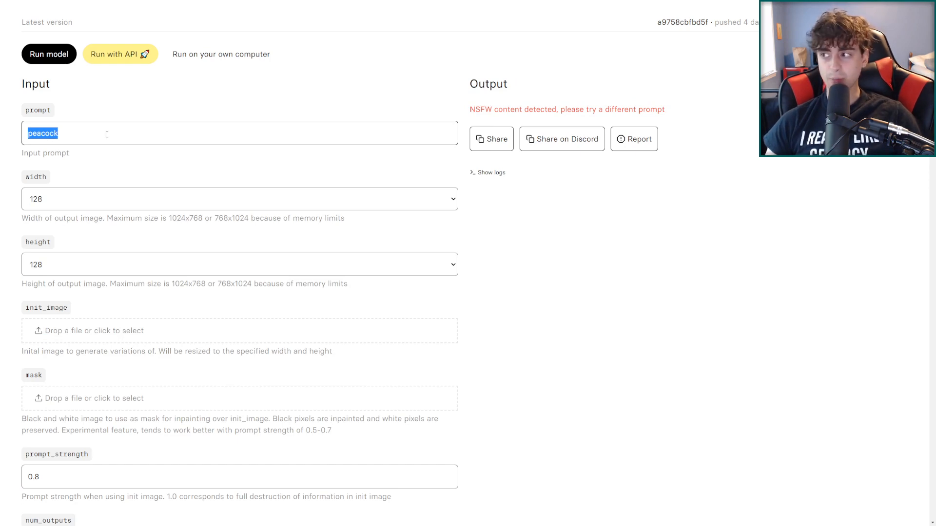
click(48, 54)
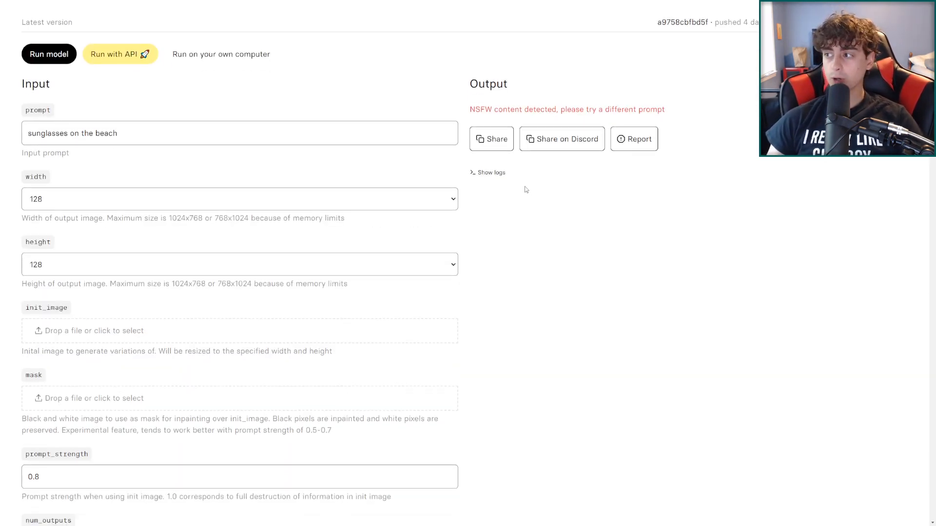
scroll(up, 3)
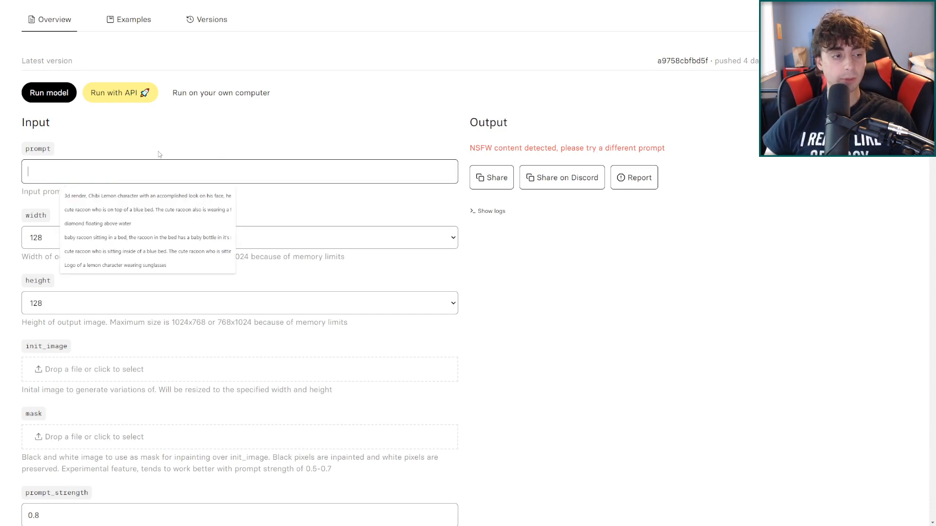
scroll(down, 3)
text(lemon)
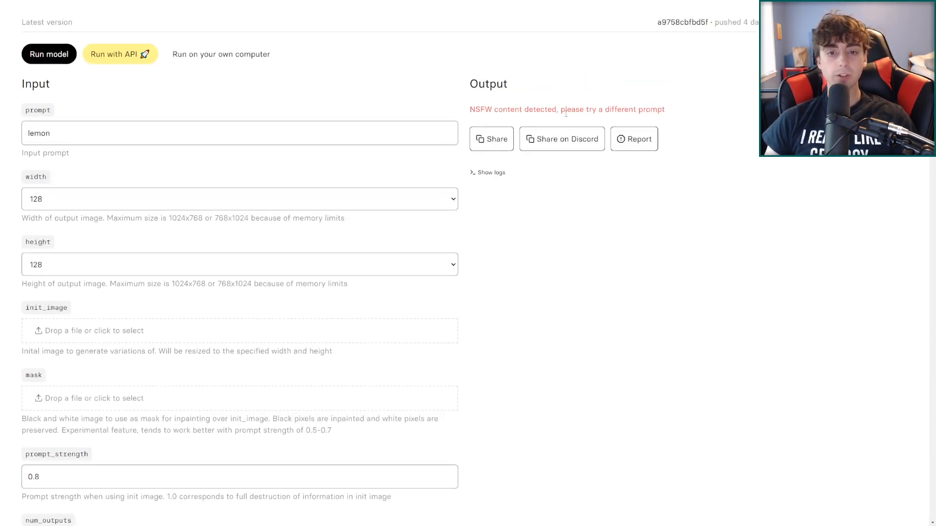
mouse_move(339, 116)
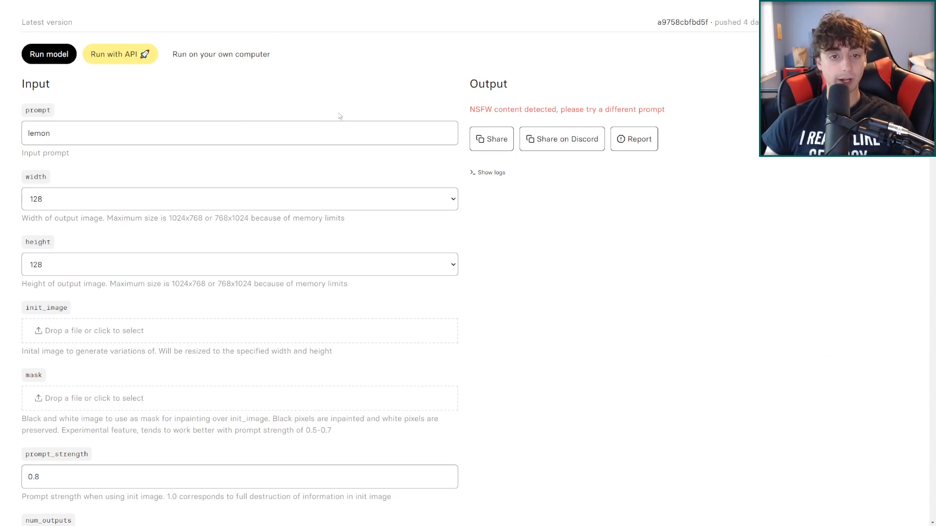
mouse_move(585, 131)
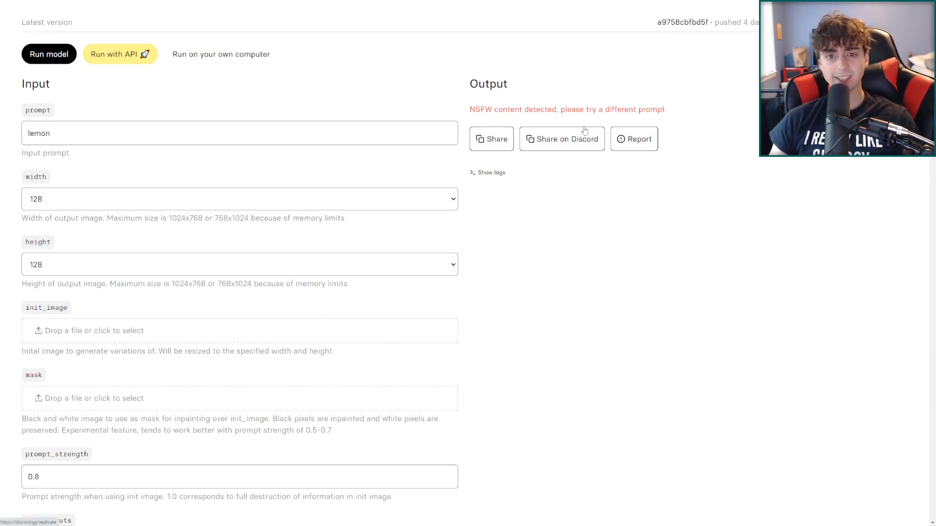
Select the lemon prompt, then return to Replicate's Explore page of models
double_click(46, 153)
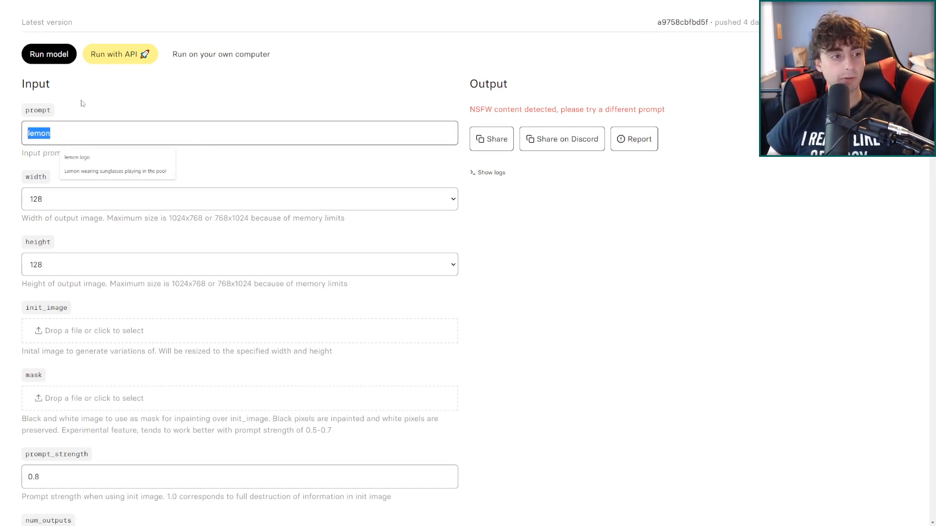
scroll(up, 3)
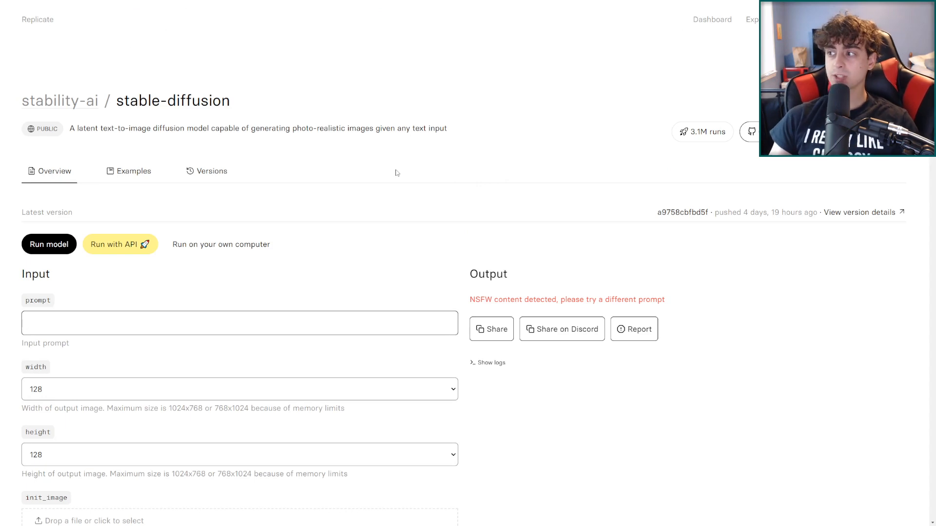
click(753, 20)
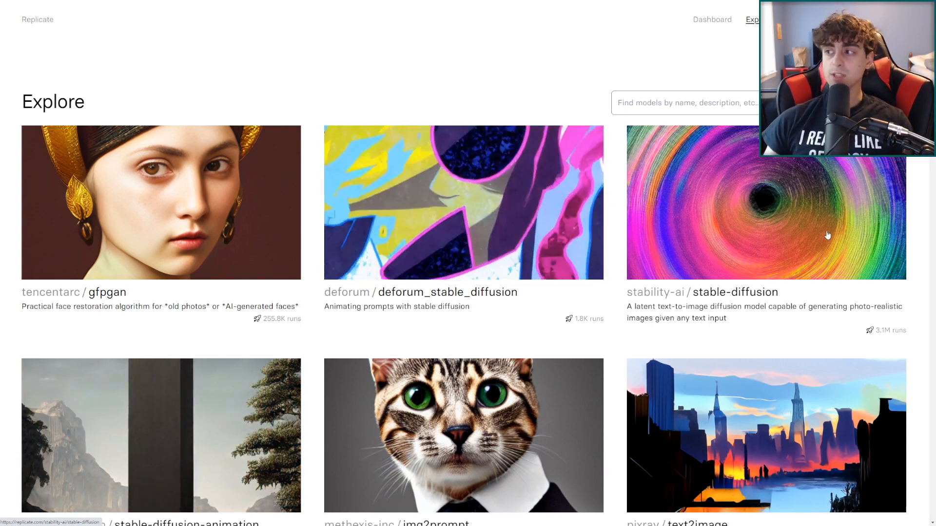
scroll(down, 3)
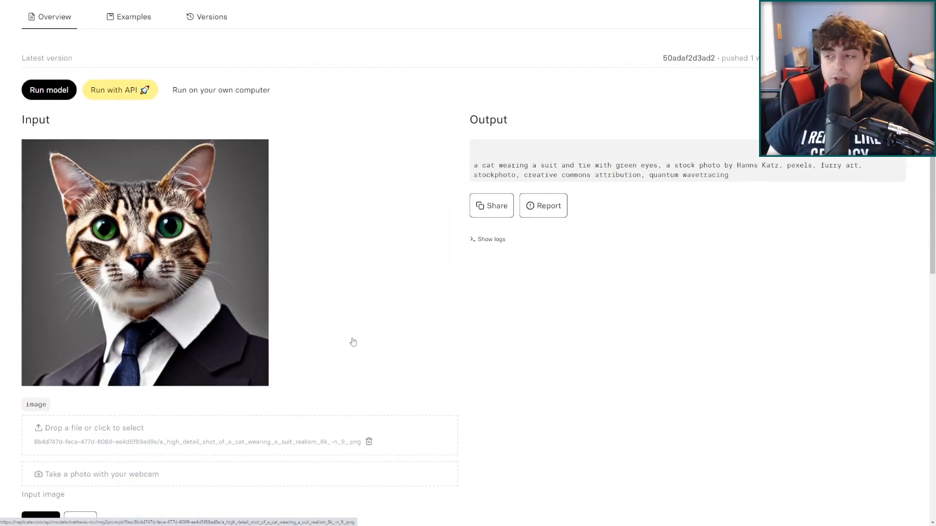
Select the whole prompt text img2prompt generated for the lemon image
scroll(up, 3)
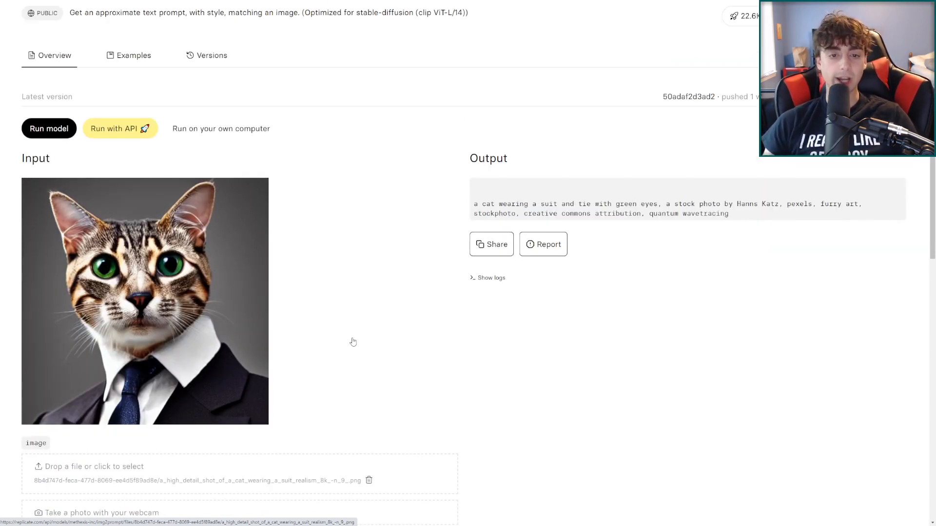
mouse_move(263, 340)
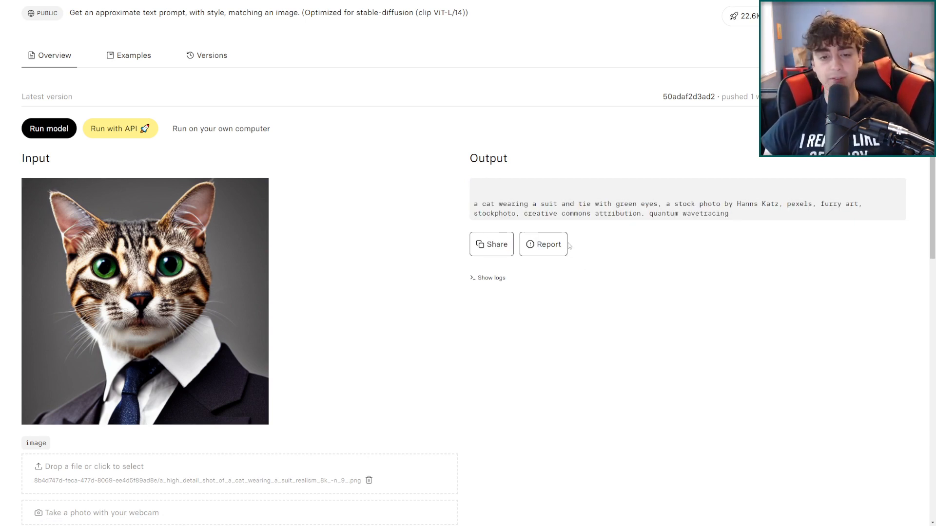
scroll(down, 3)
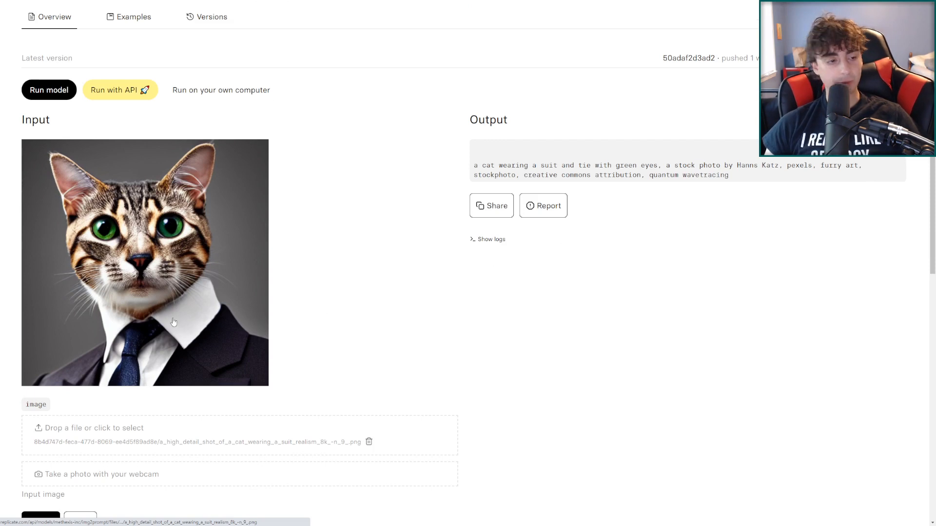
mouse_move(103, 195)
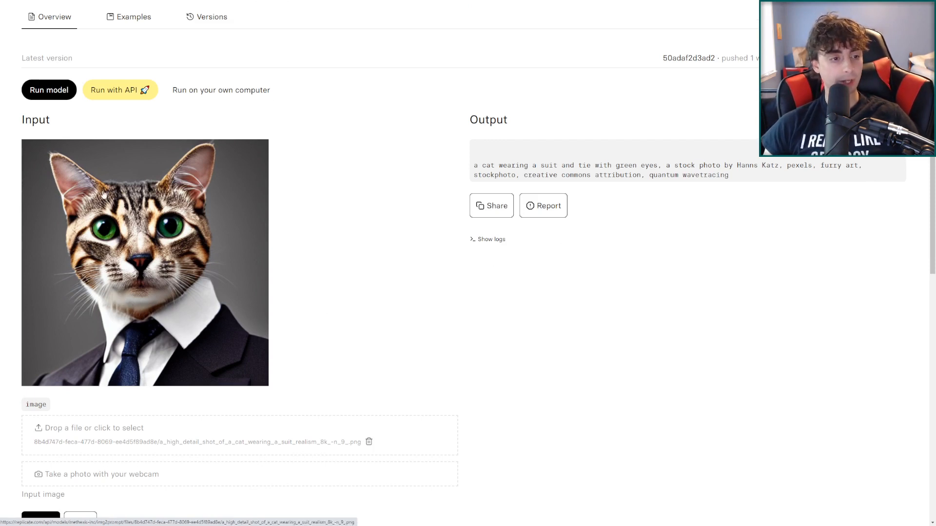
scroll(down, 3)
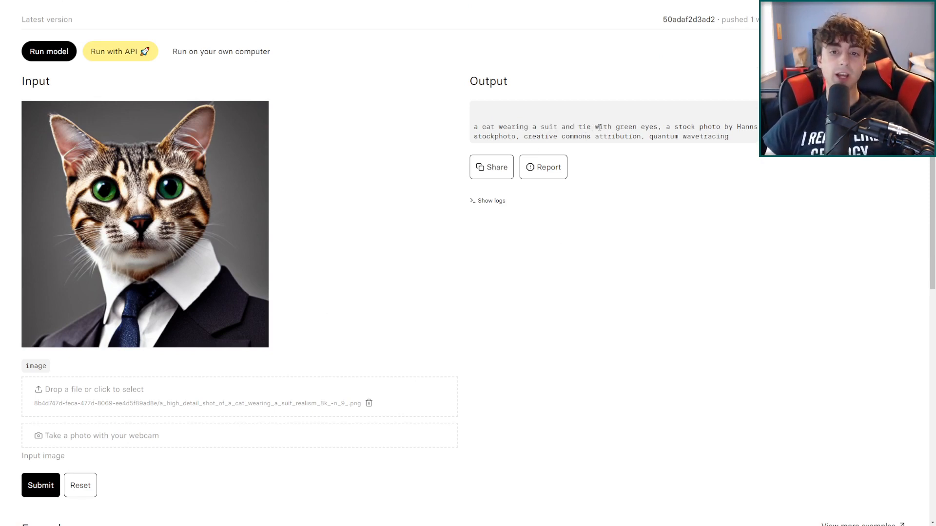
double_click(748, 127)
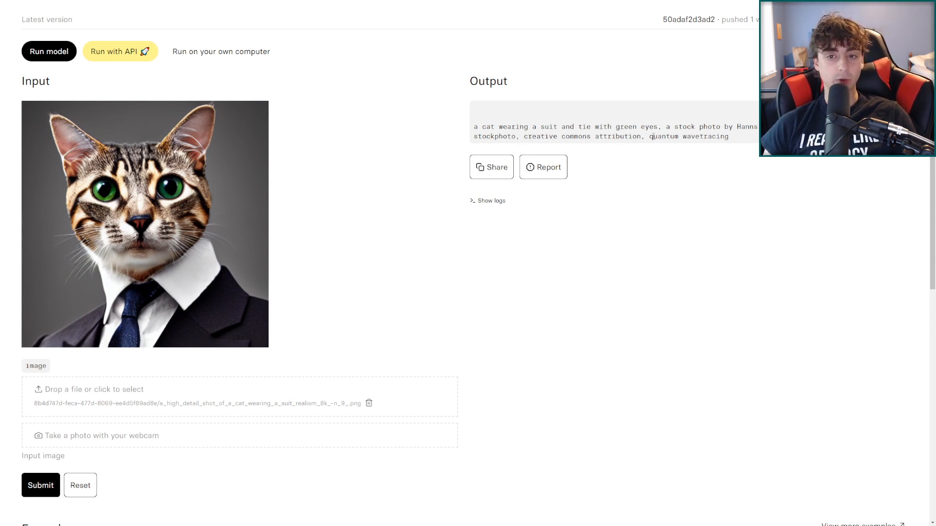
mouse_move(738, 158)
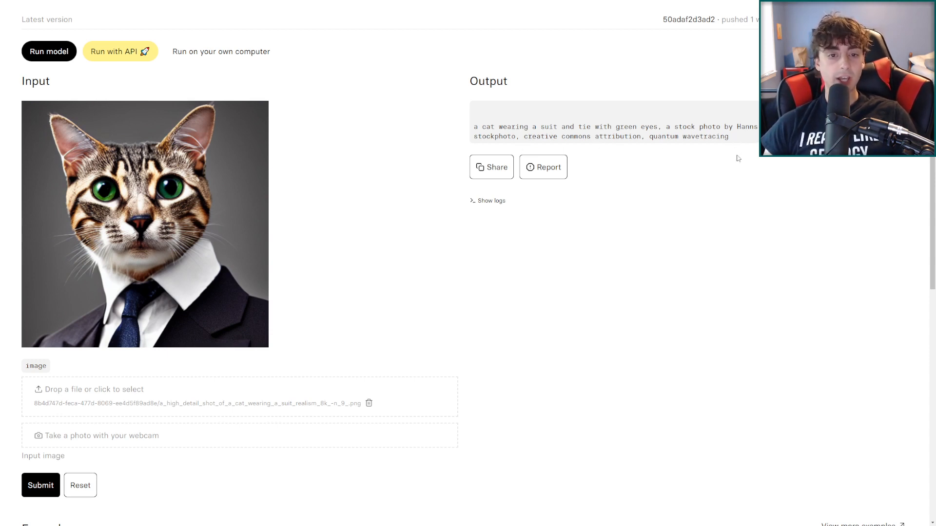
triple_click(615, 132)
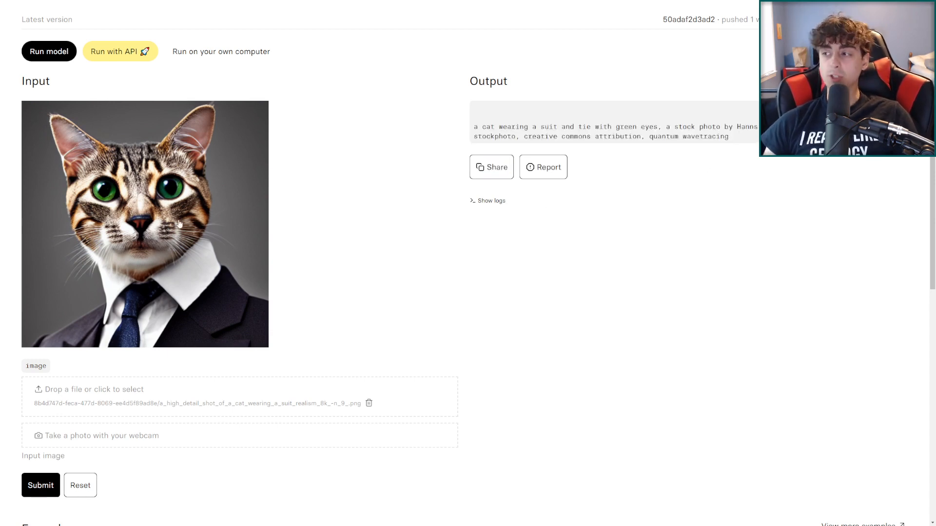
mouse_move(153, 248)
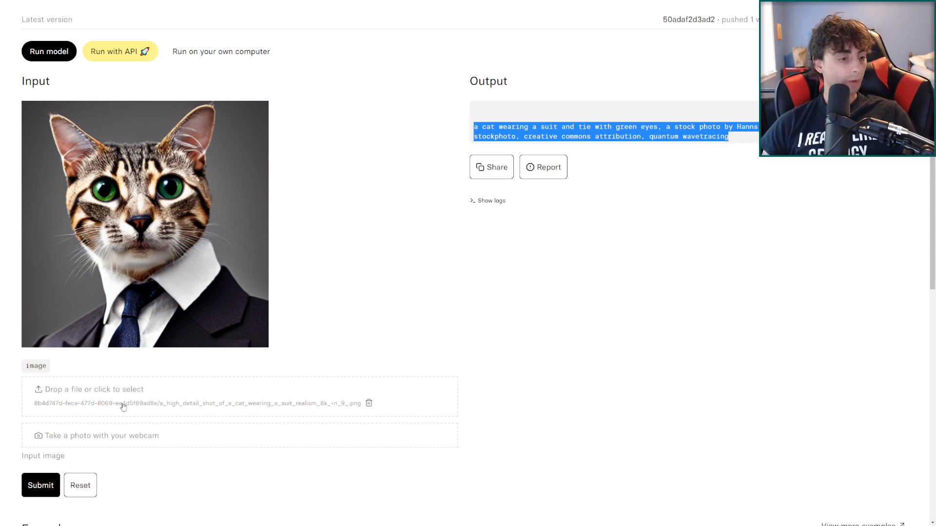
Run img2prompt on the lemon-with-sunglasses beach image
scroll(down, 3)
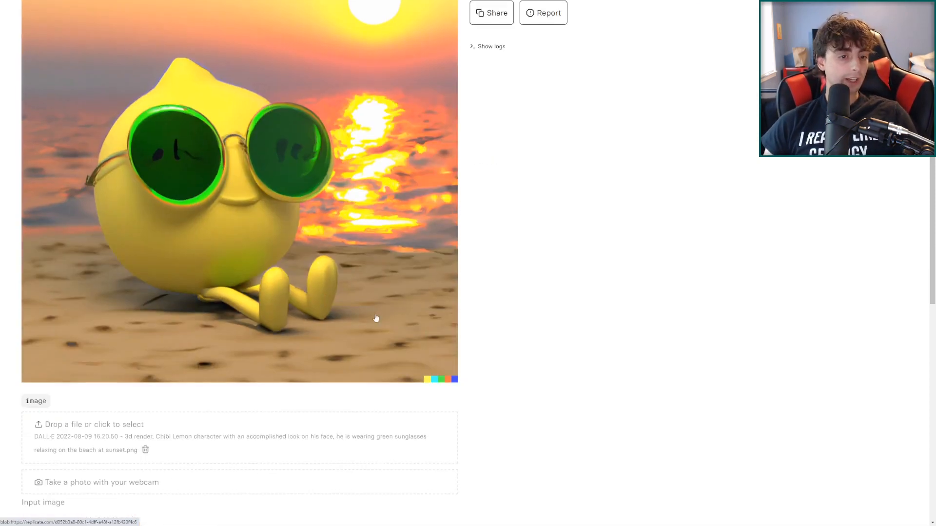
scroll(down, 3)
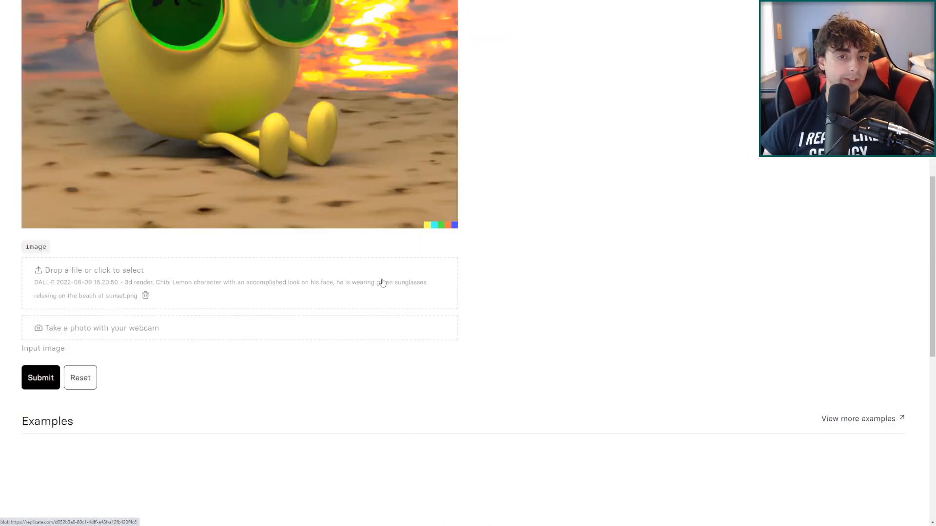
scroll(up, 3)
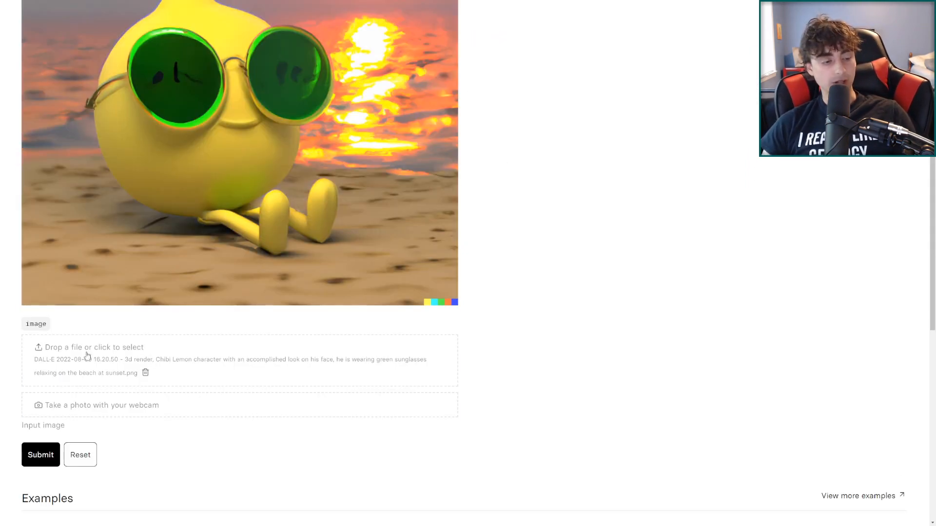
mouse_move(94, 373)
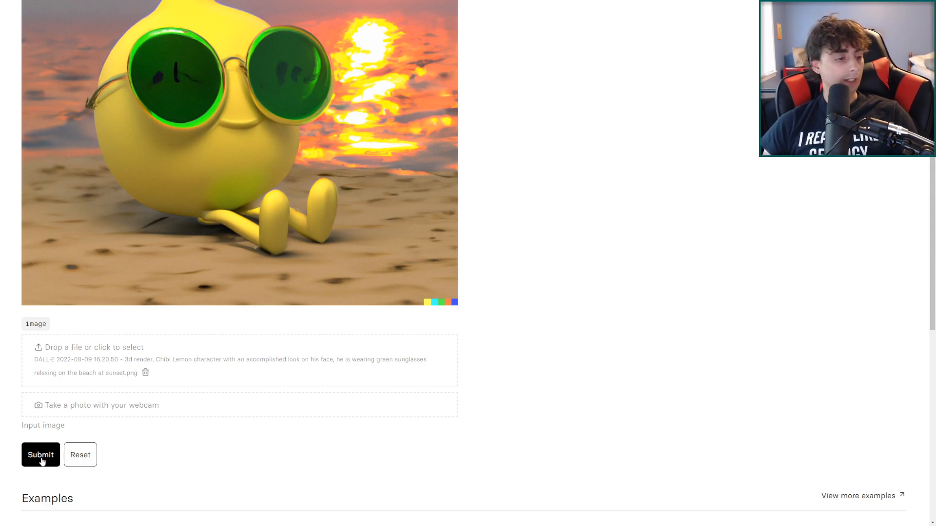
click(41, 456)
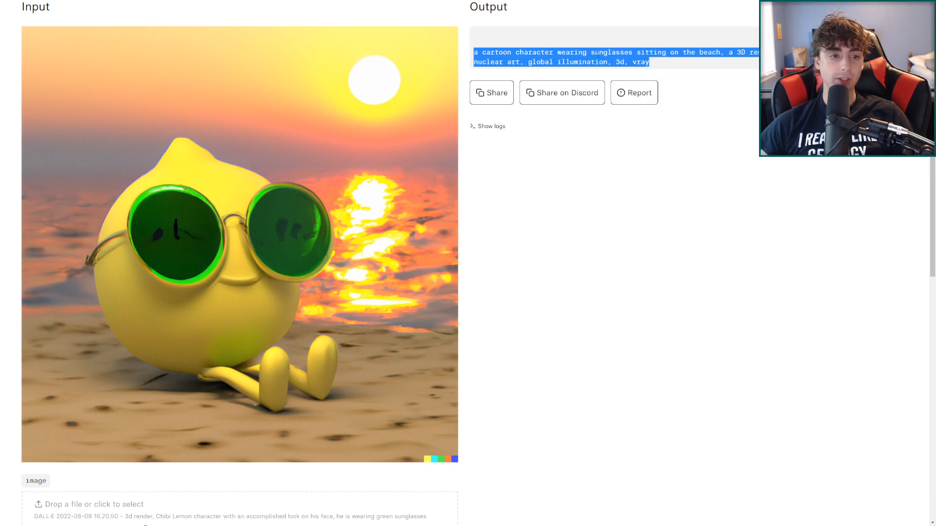
mouse_move(185, 192)
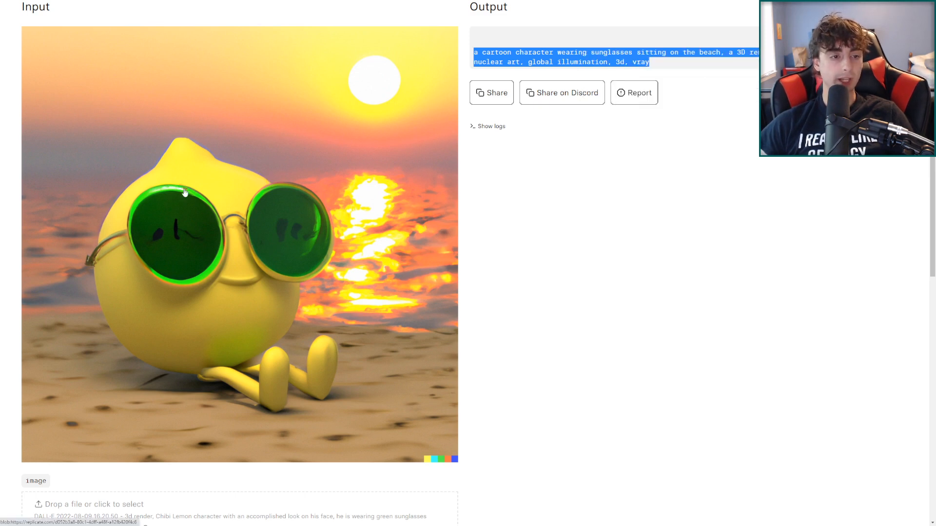
mouse_move(267, 55)
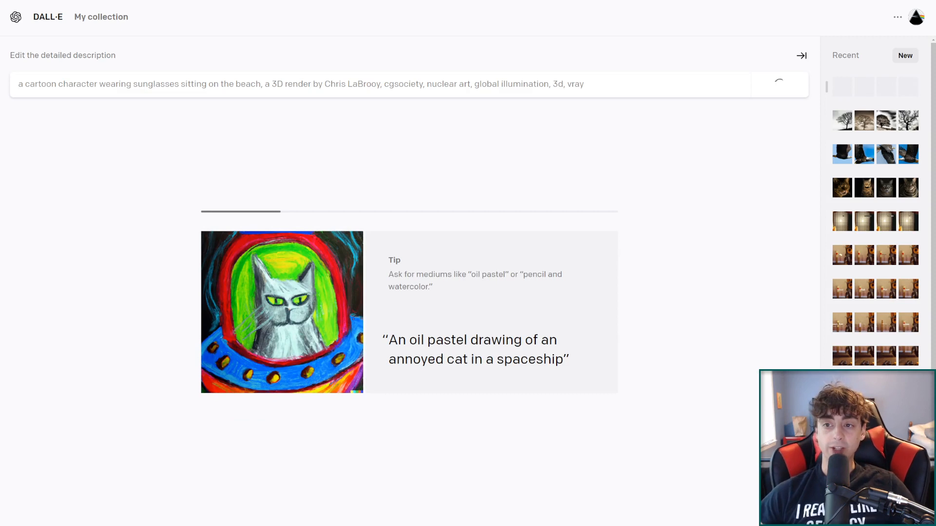
Paste the Replicate prompt into DALL·E's description box and generate four images
click(801, 55)
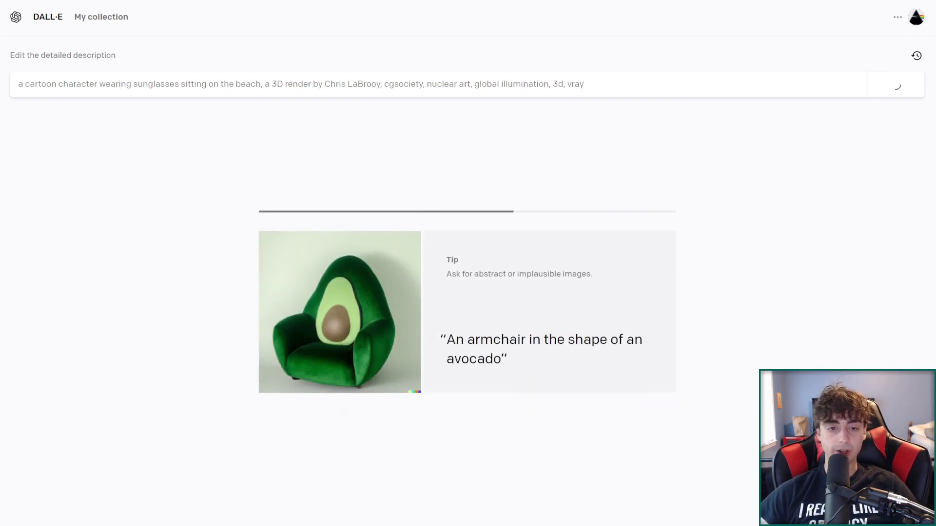
click(893, 84)
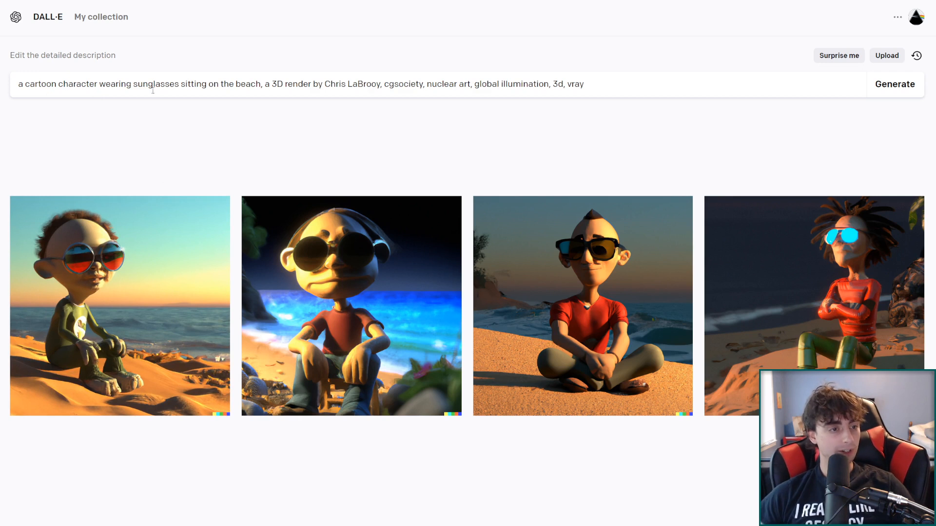
mouse_move(381, 108)
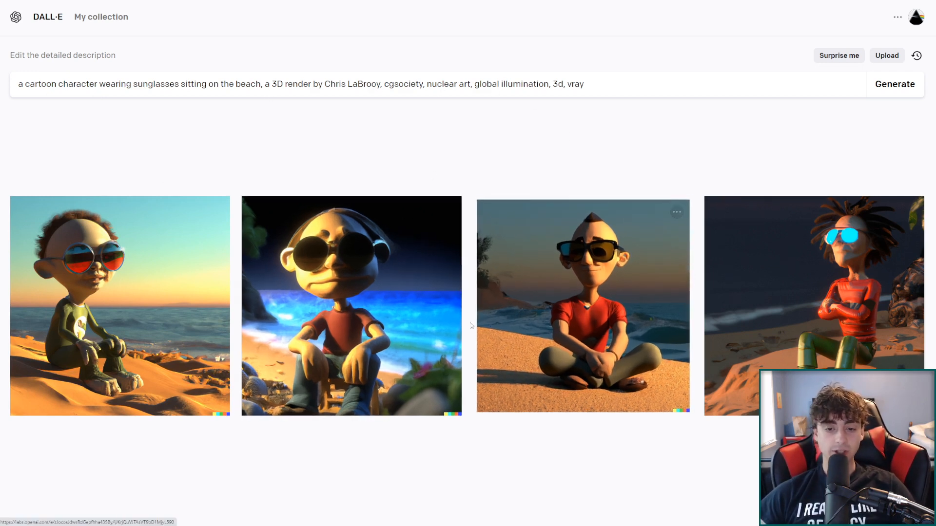
mouse_move(177, 339)
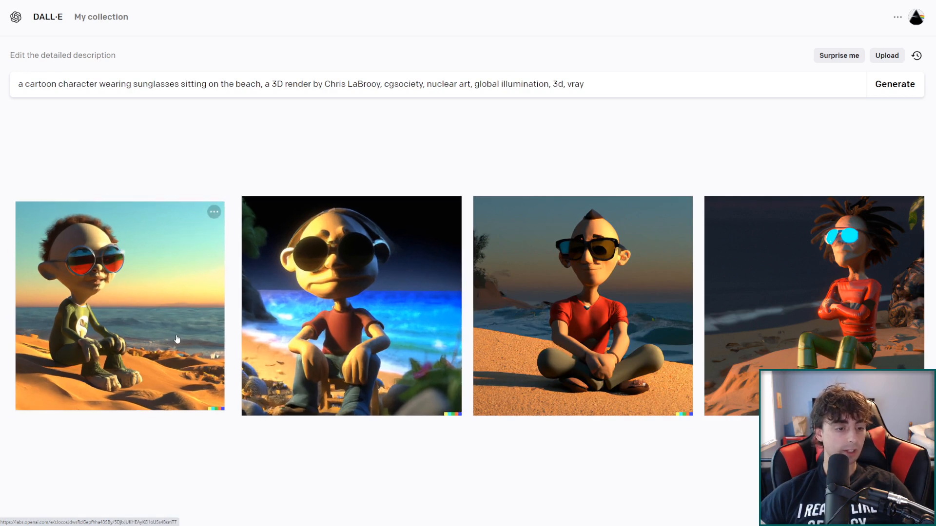
click(351, 305)
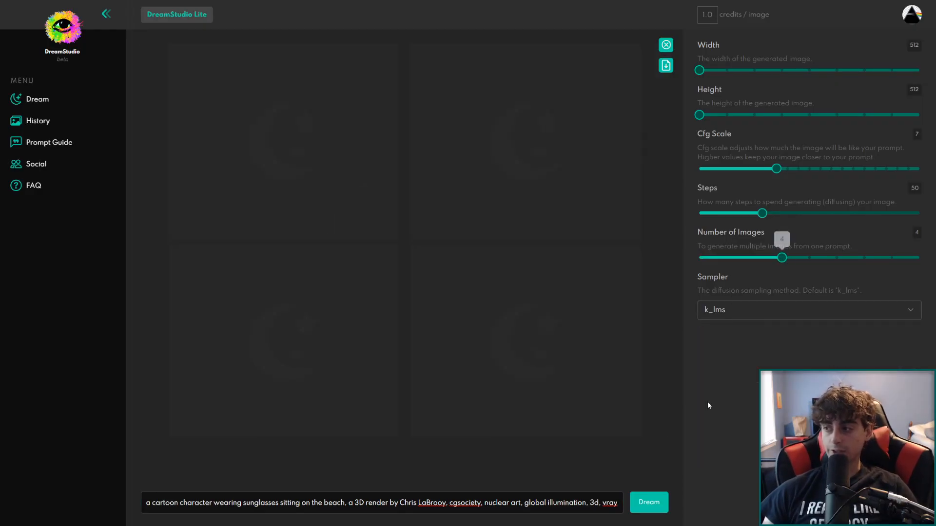
Dream the same prompt in DreamStudio and enlarge the creature on the red towel
click(648, 502)
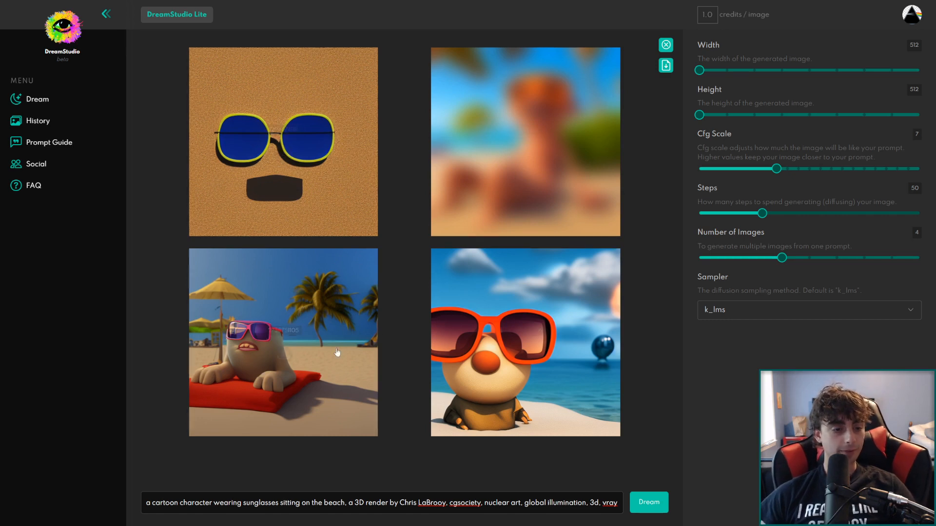
mouse_move(283, 396)
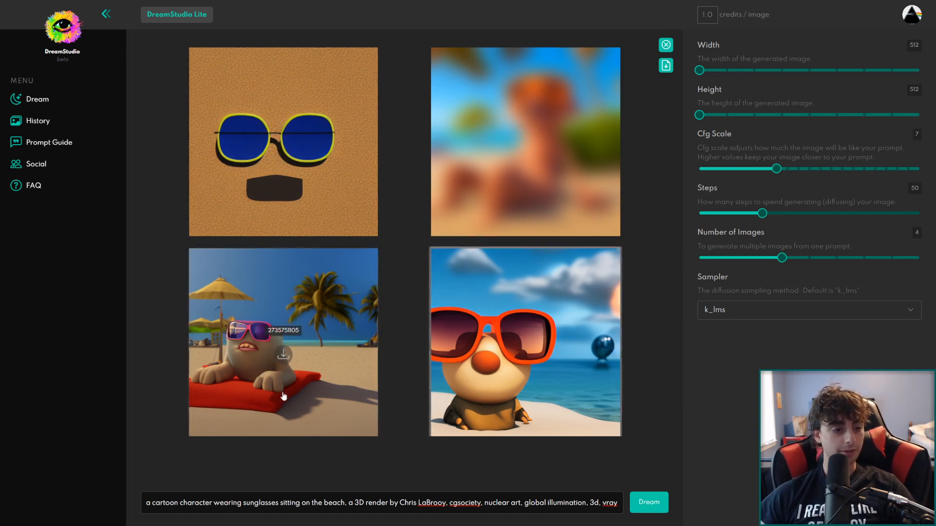
click(282, 342)
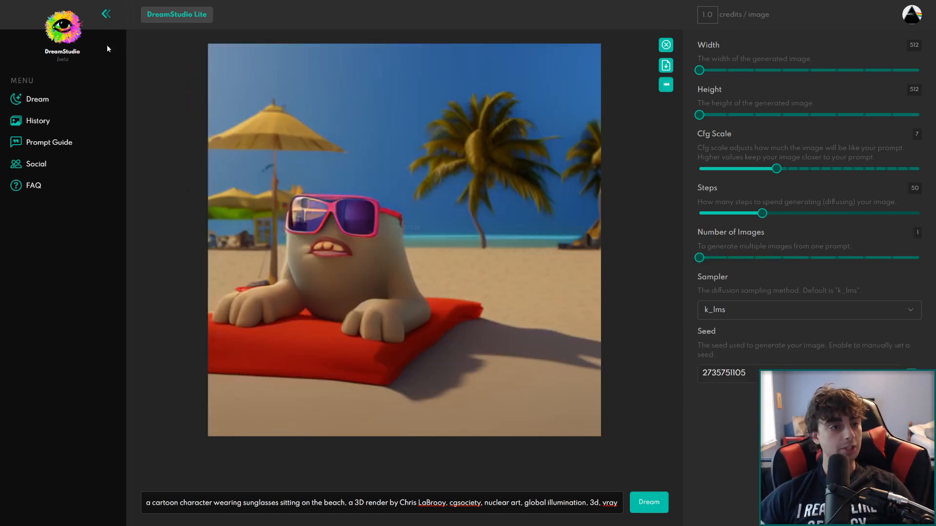
click(106, 14)
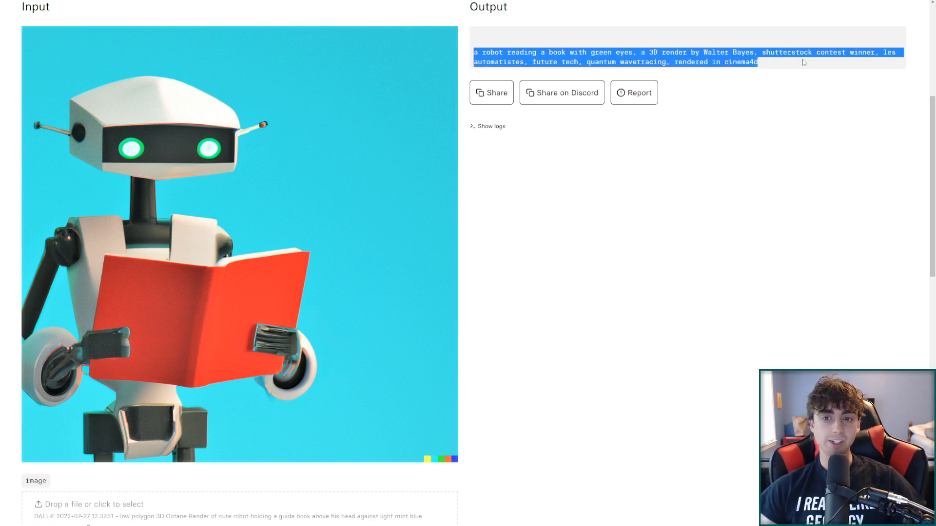
mouse_move(258, 274)
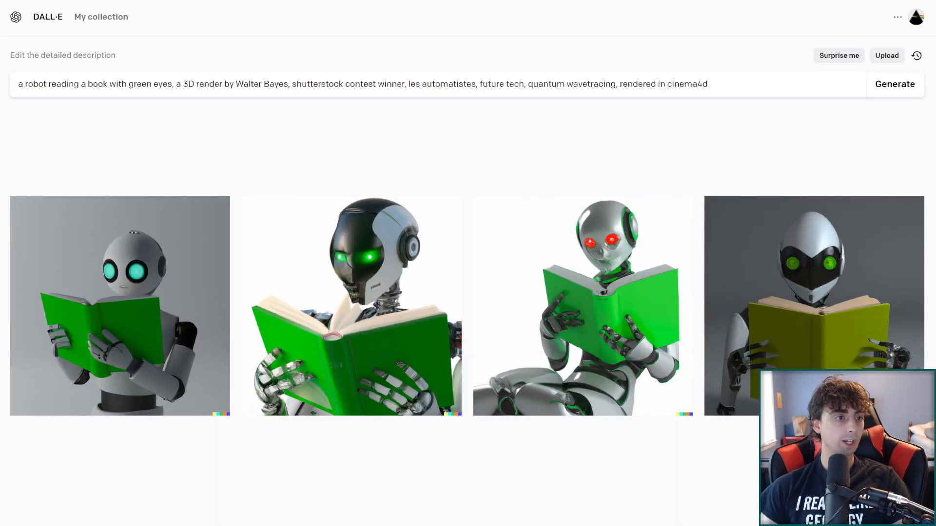
mouse_move(490, 310)
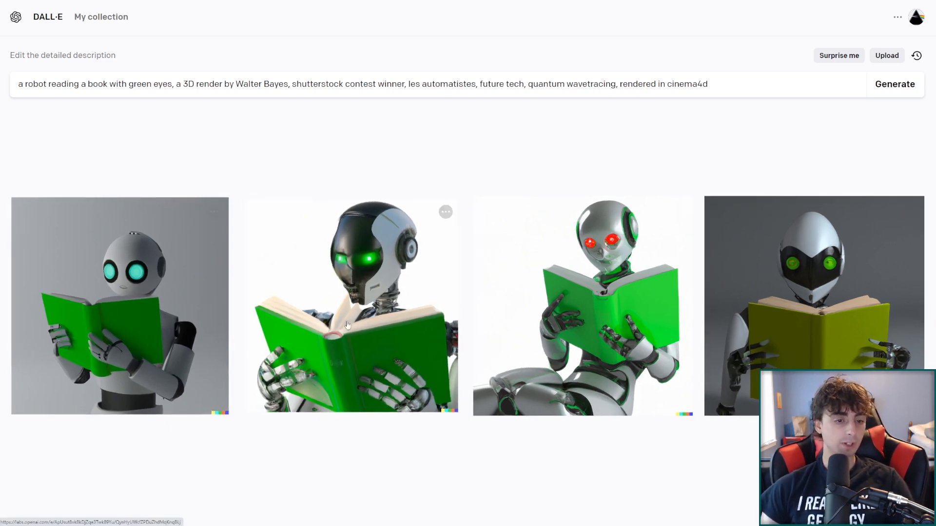
mouse_move(119, 306)
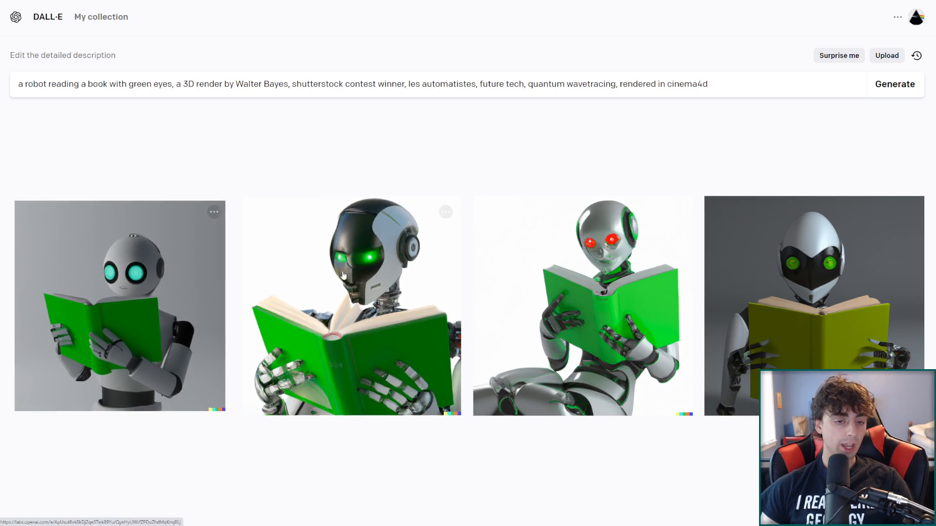
mouse_move(409, 296)
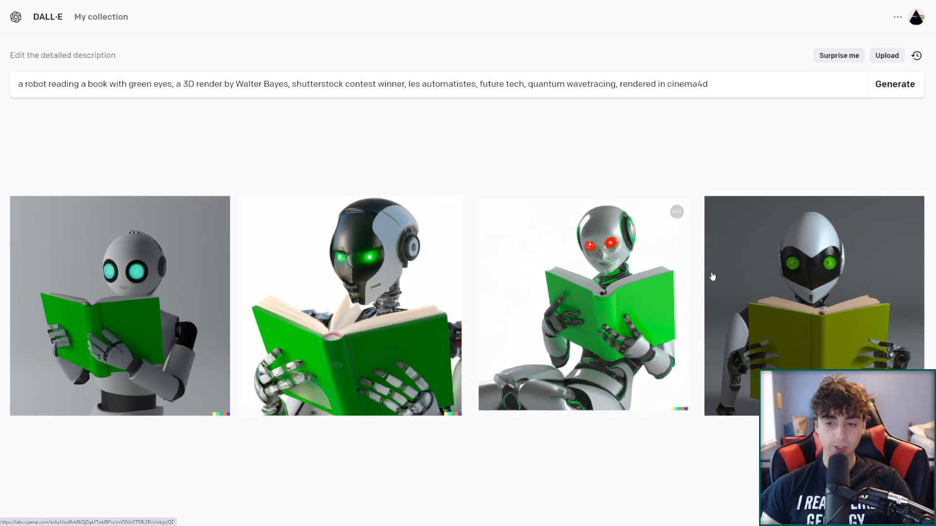
Generate DALL·E images of silver robots reading green books from the robot prompt
click(350, 306)
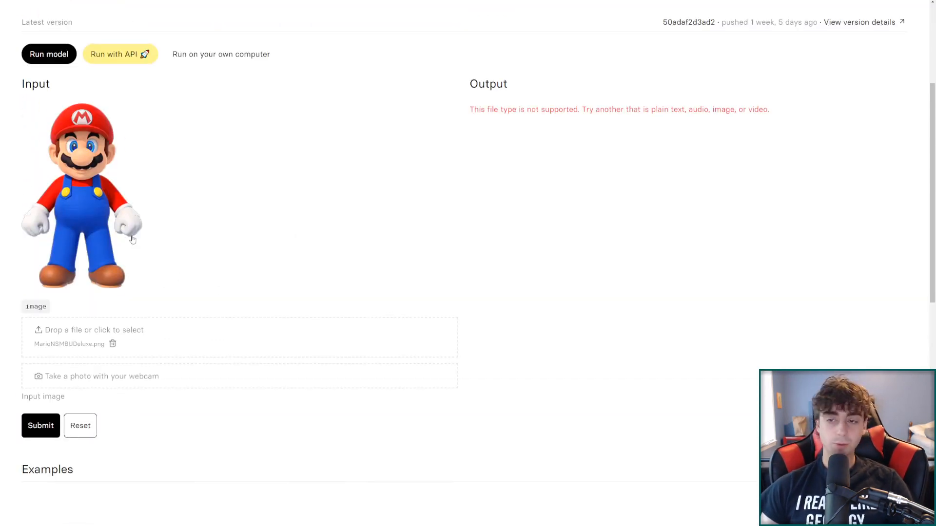
mouse_move(110, 248)
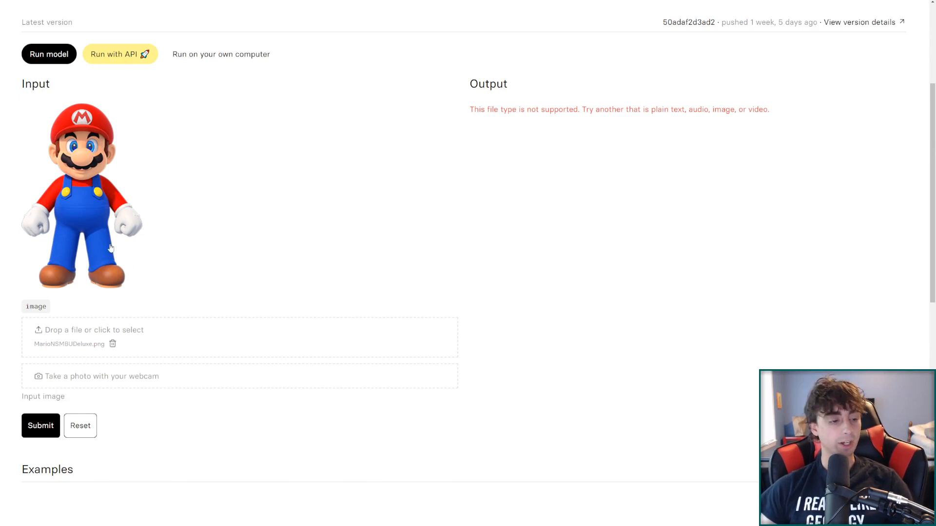
Submit the Mario image to img2prompt and select the mustache-and-blue-overalls prompt
click(41, 426)
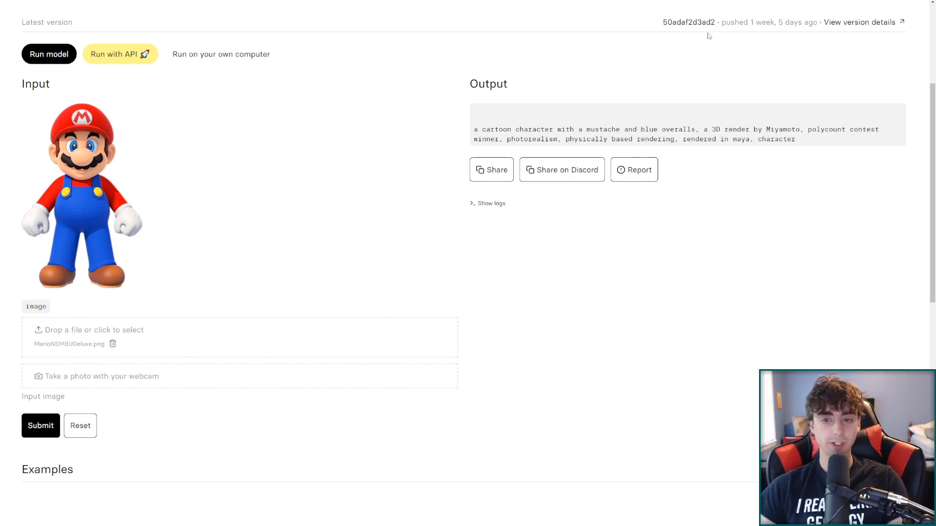
triple_click(656, 130)
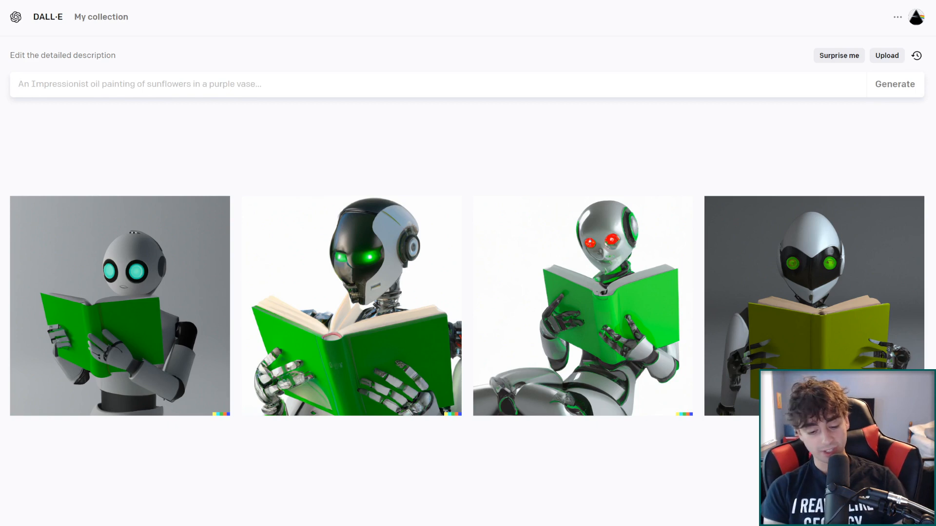
Generate DALL·E images from the Mario-derived prompt and highlight its character-description clause
click(894, 84)
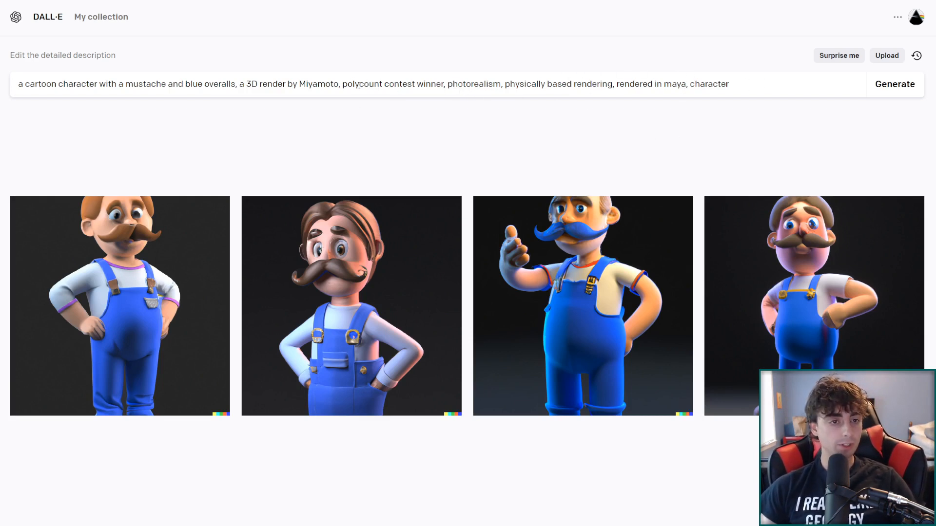
double_click(411, 84)
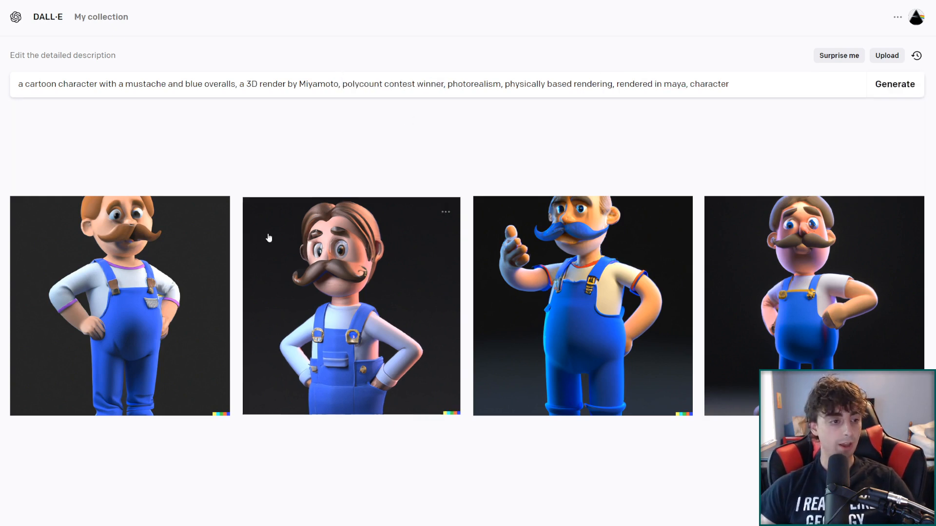
mouse_move(388, 297)
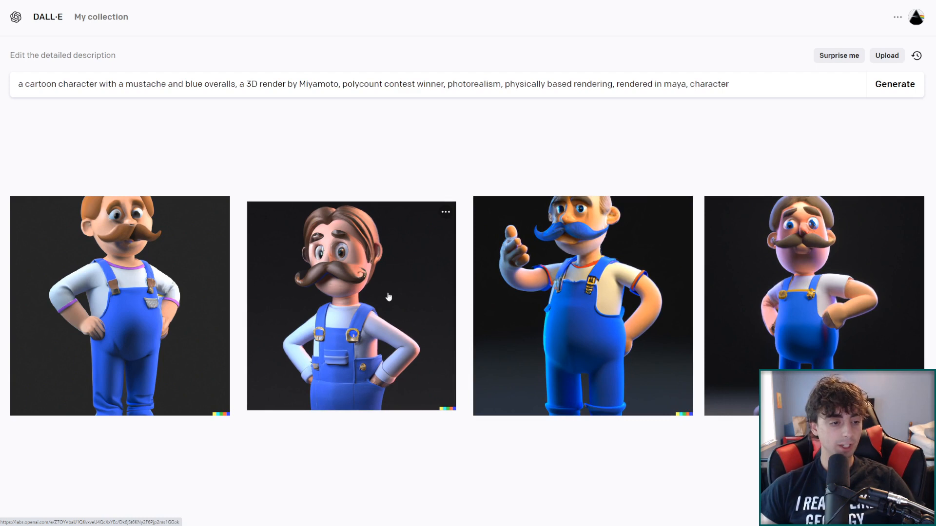
drag(18, 84, 229, 84)
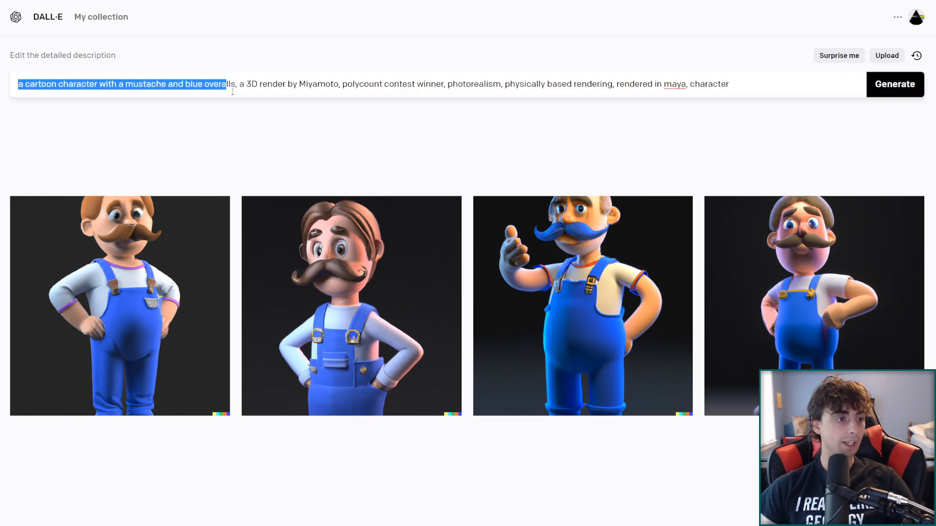
mouse_move(427, 309)
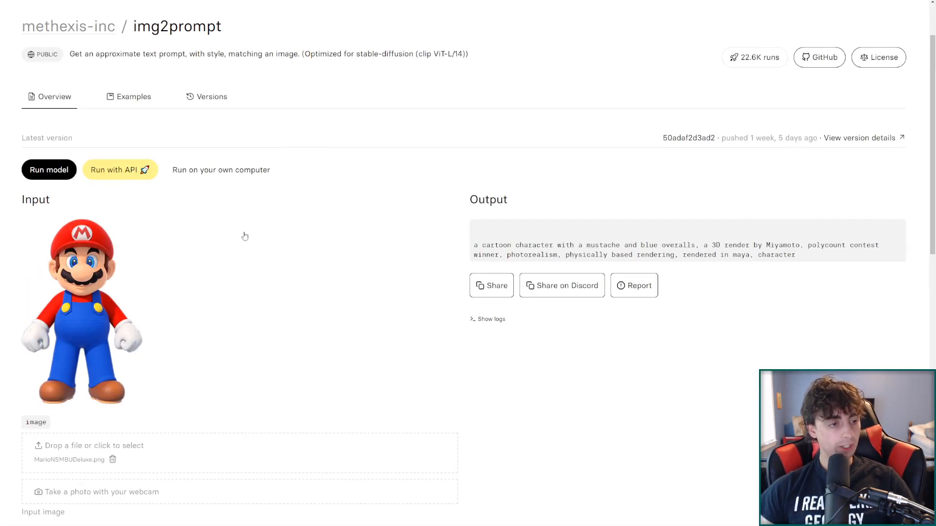
mouse_move(170, 262)
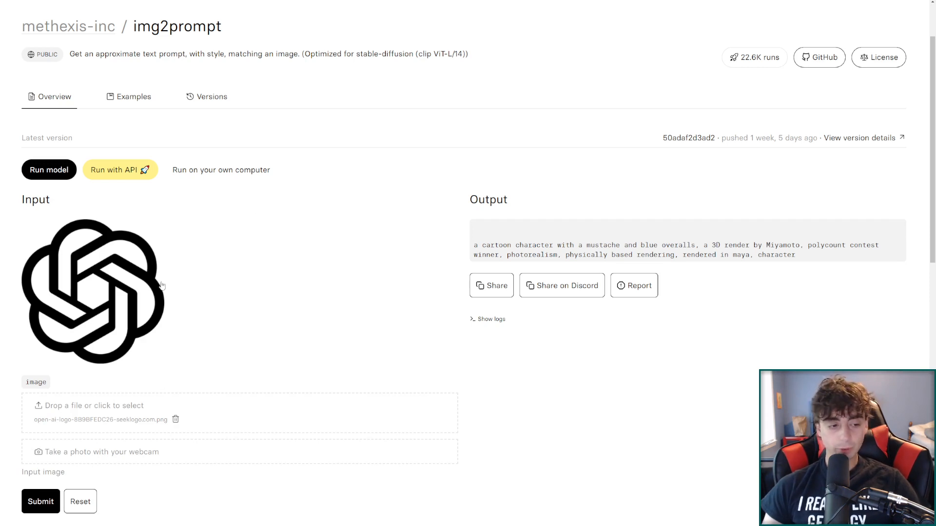
View img2prompt's clock-tower wireframe description of the OpenAI logo
scroll(down, 3)
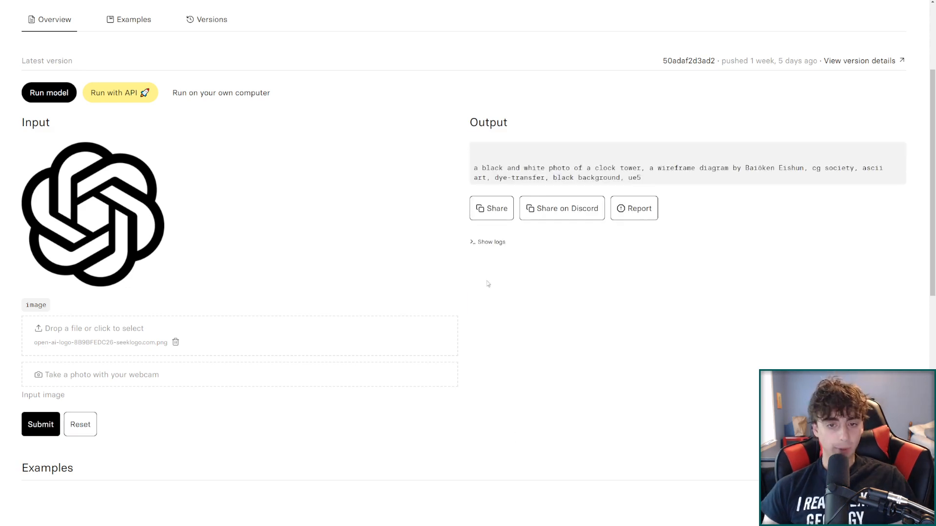
mouse_move(306, 236)
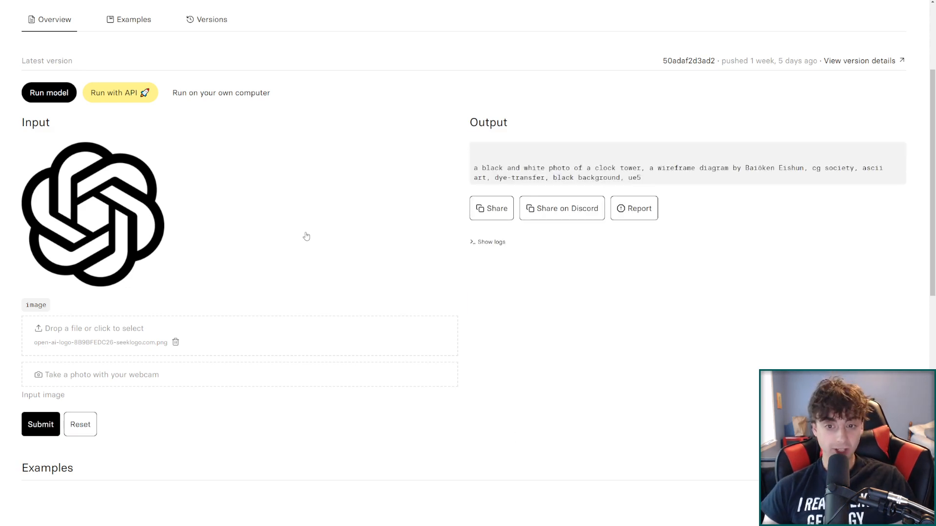
mouse_move(733, 185)
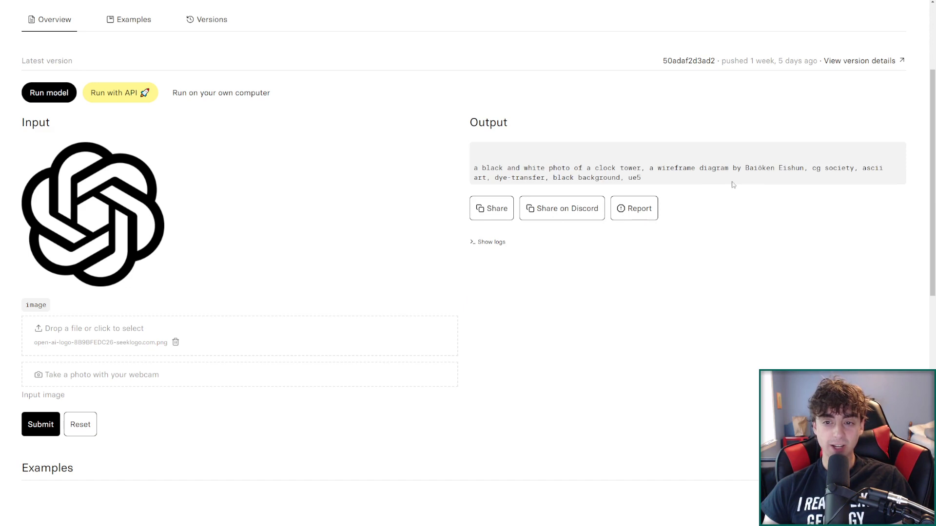
mouse_move(824, 182)
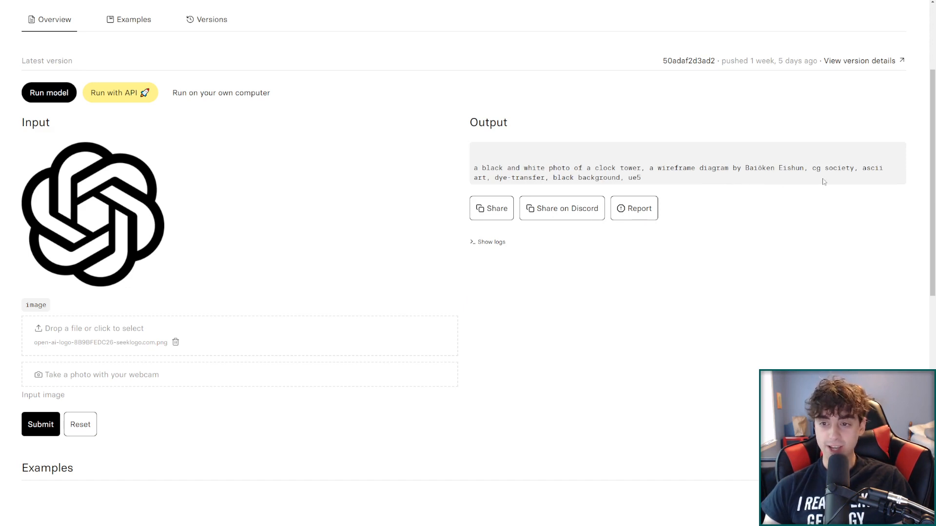
mouse_move(552, 180)
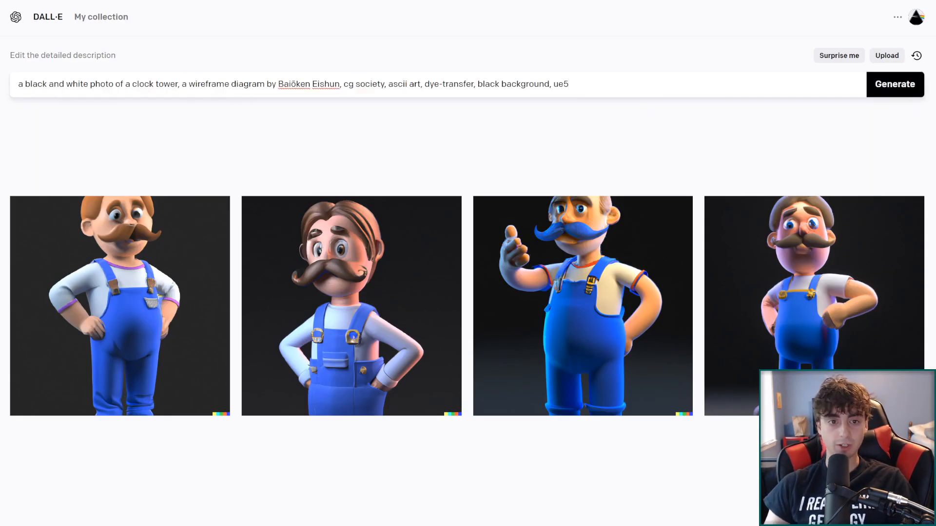
Generate four wireframe clock-tower images from the prompt, then return to the img2prompt page
click(894, 84)
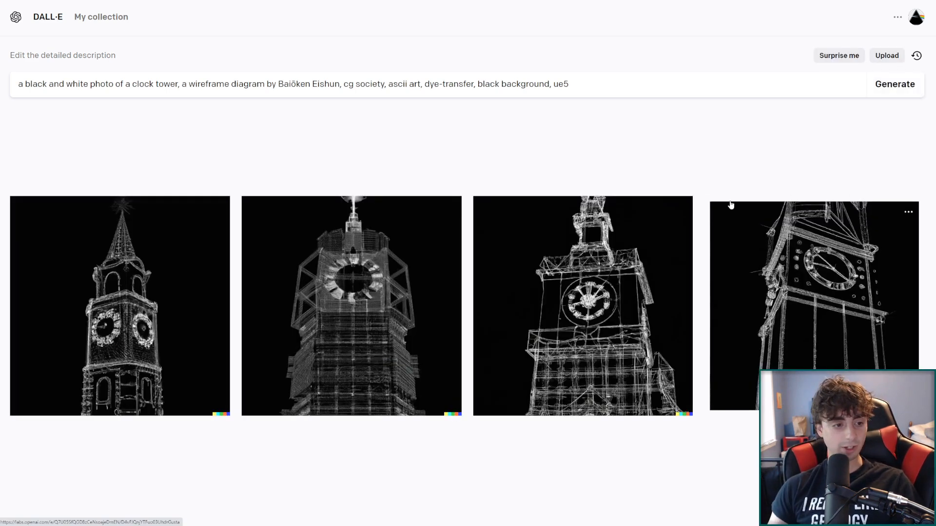
mouse_move(183, 353)
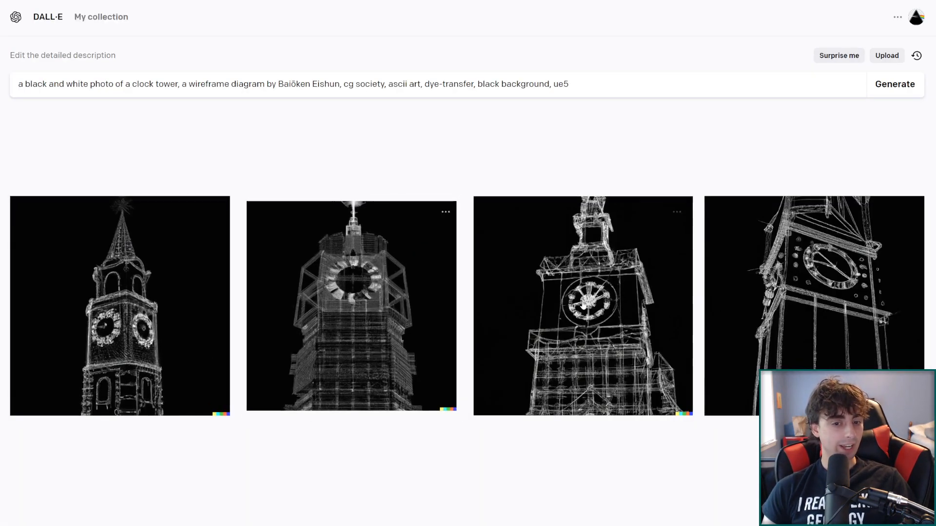
mouse_move(125, 332)
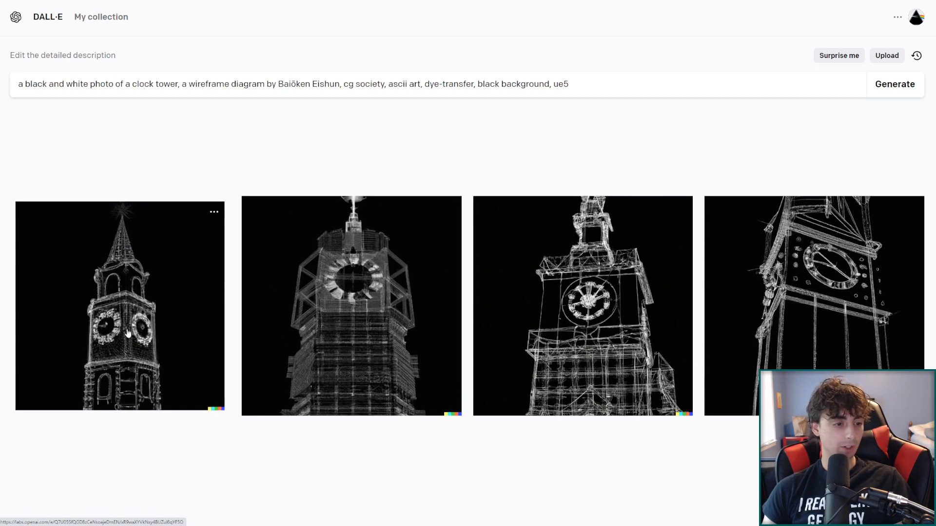
mouse_move(405, 345)
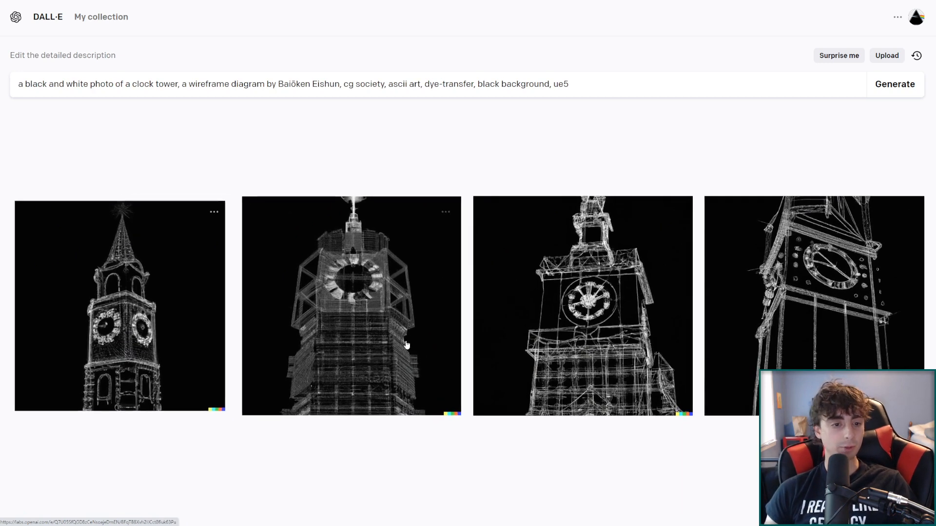
click(582, 305)
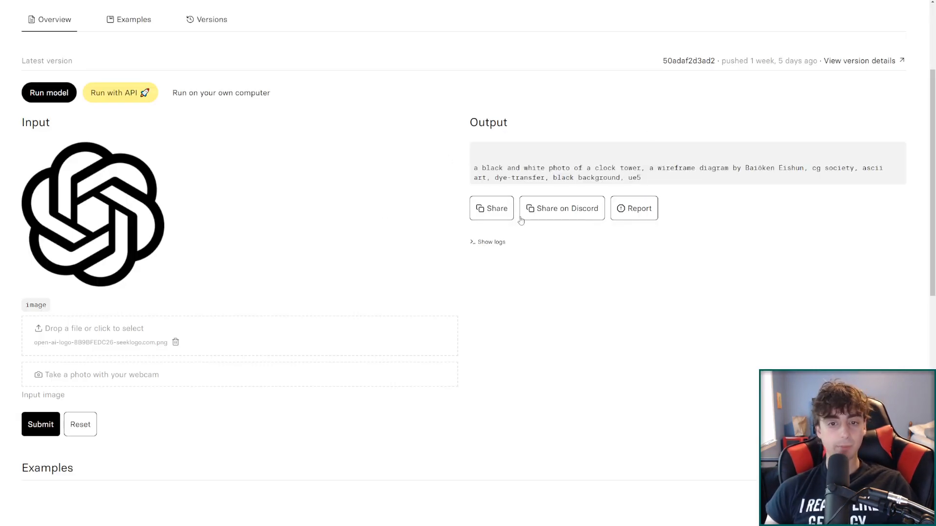
Open the deforum/deforum_stable_diffusion model page from the Explore list
scroll(up, 3)
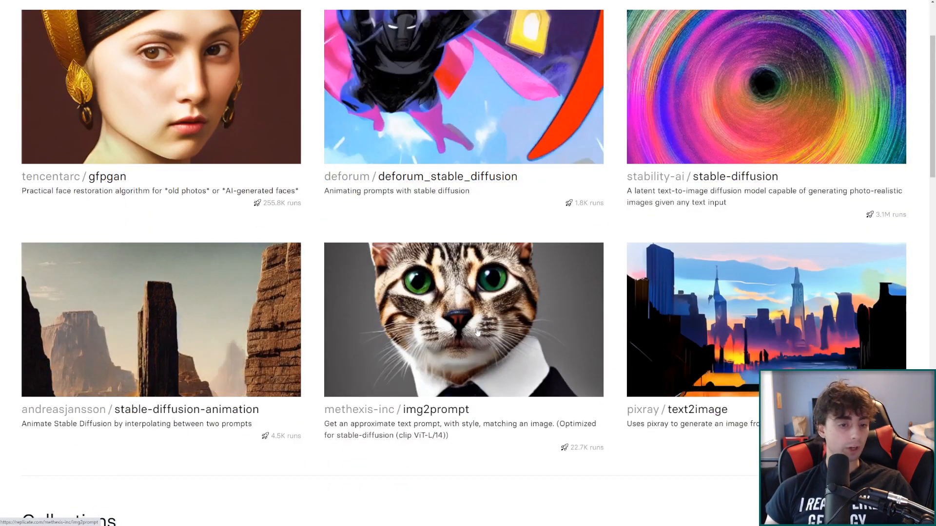
mouse_move(235, 361)
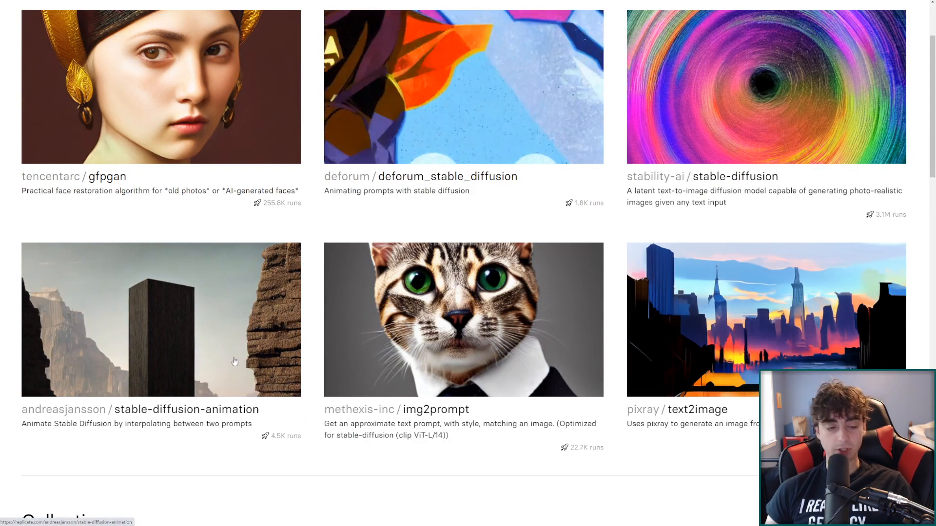
scroll(up, 3)
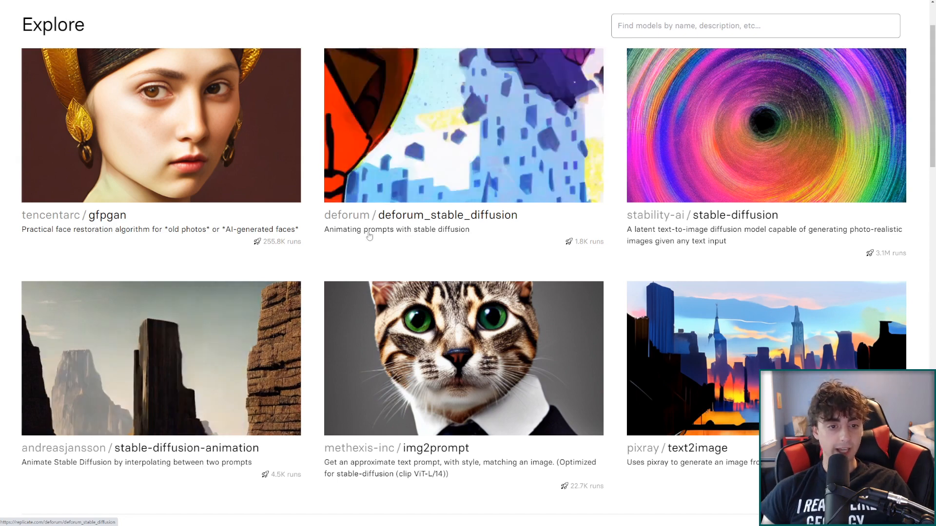
click(447, 215)
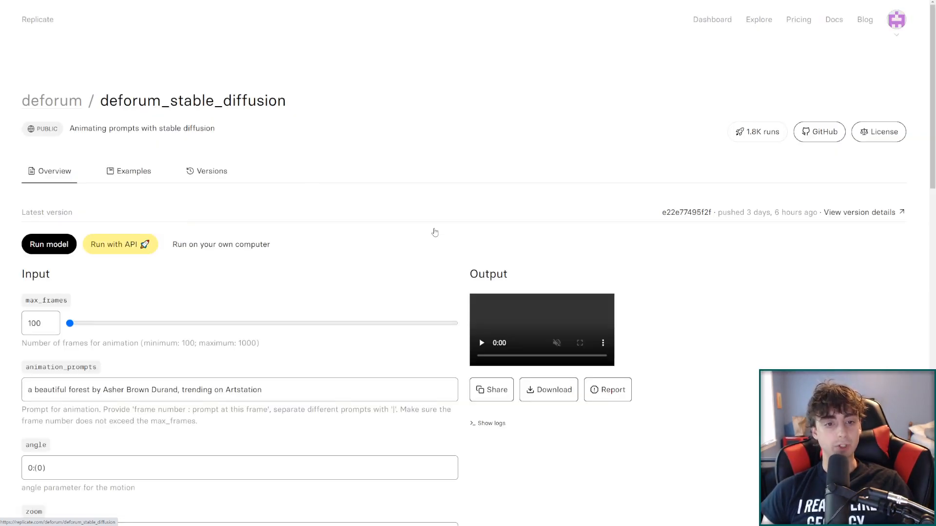
Review the Deforum defaults, including the 1.04 zoom motion value
scroll(down, 3)
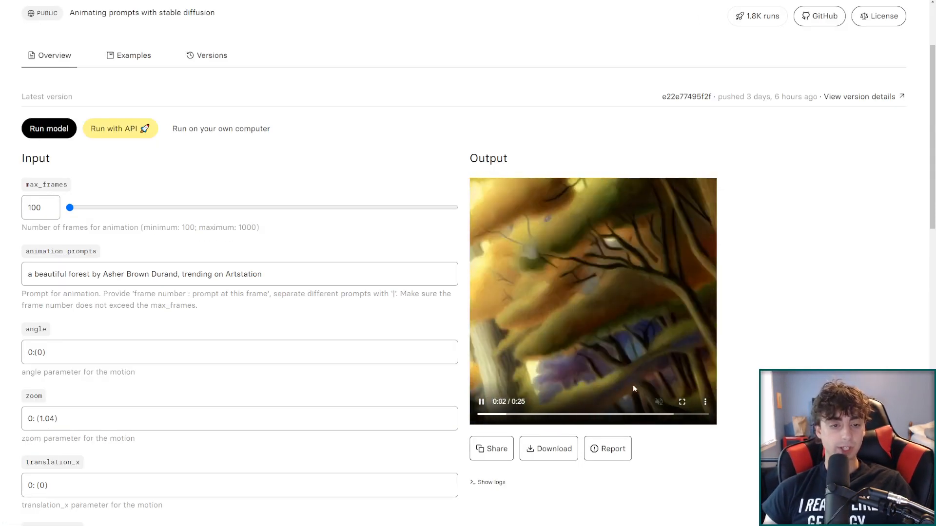
scroll(down, 3)
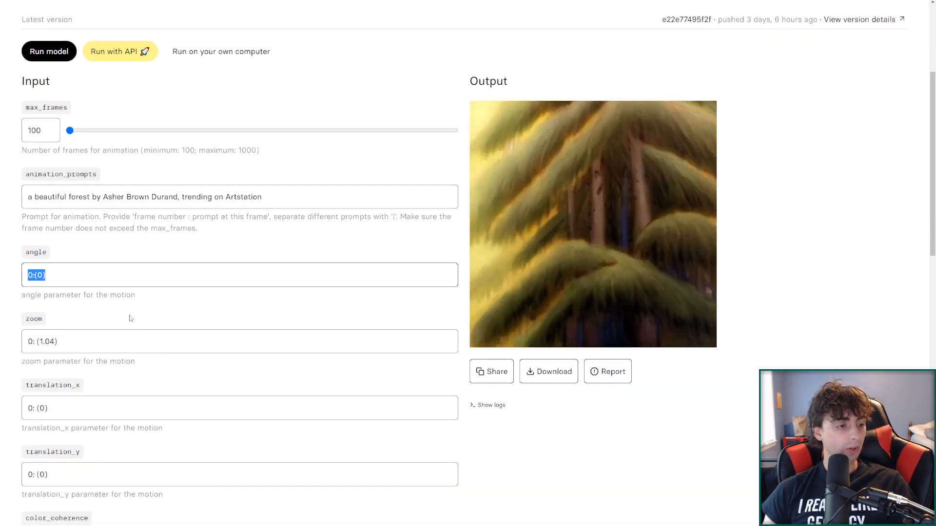
double_click(42, 341)
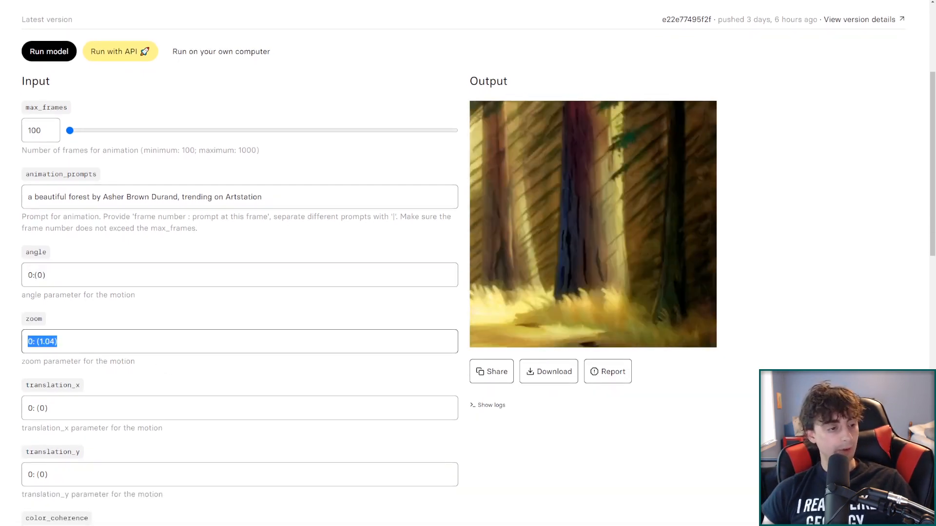
scroll(down, 3)
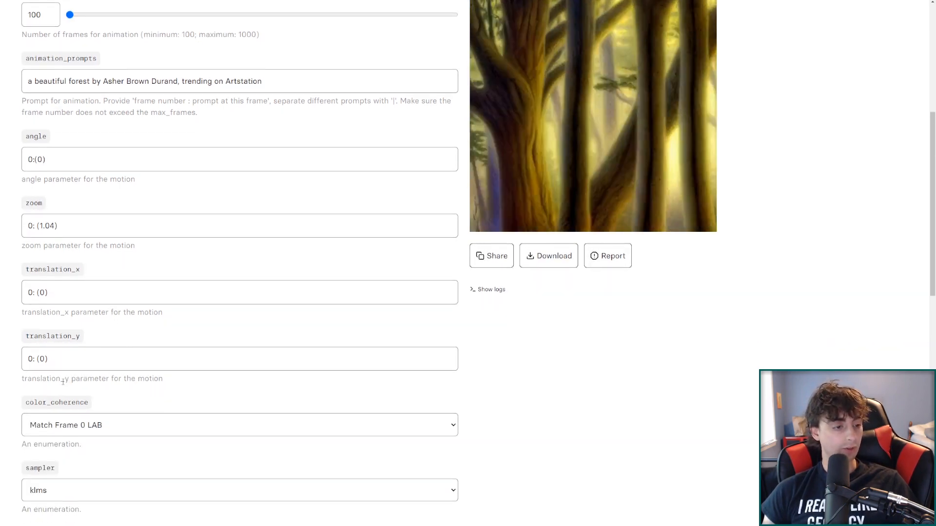
scroll(down, 3)
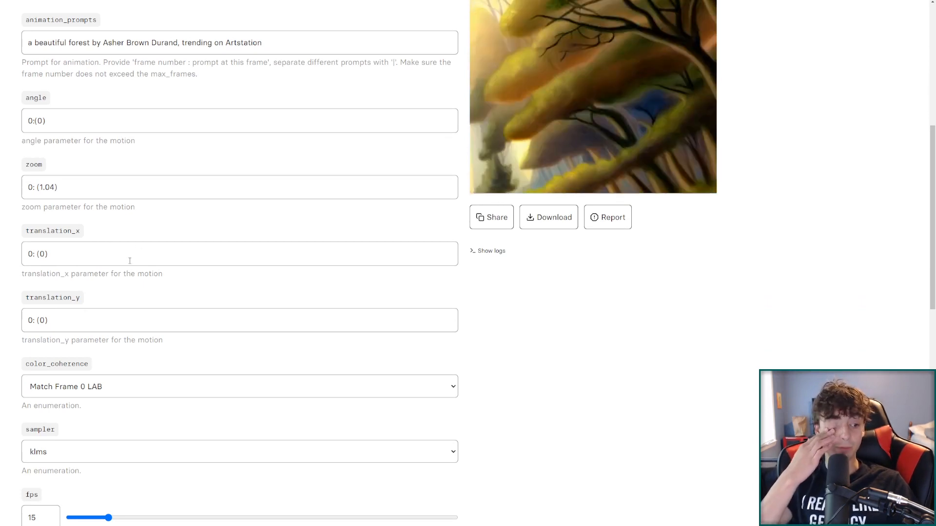
scroll(down, 3)
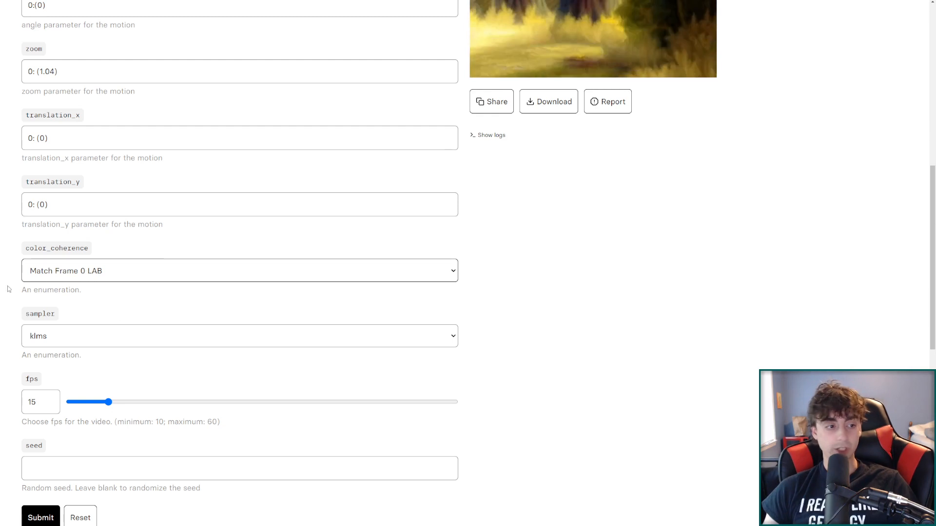
Keep Match Frame 0 LAB color coherence and review the examples, ~$1.46 run cost and readme
click(239, 270)
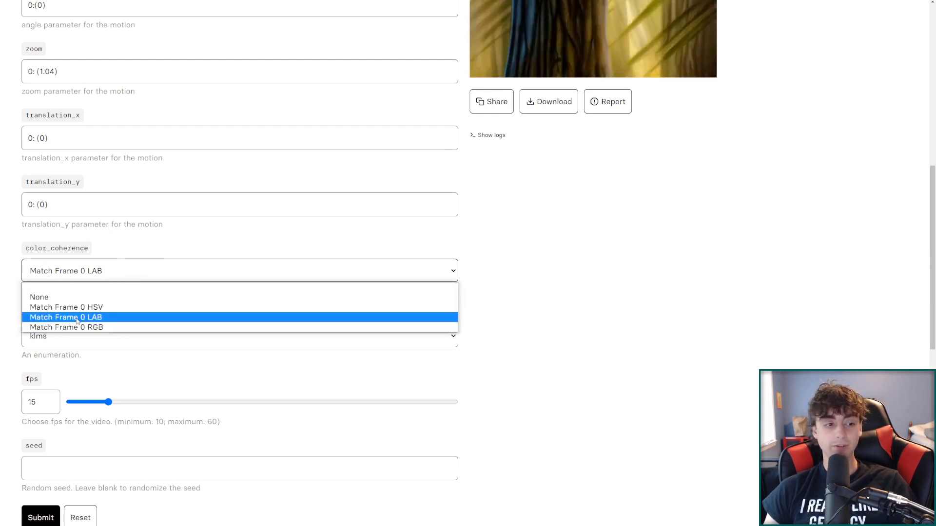
click(65, 317)
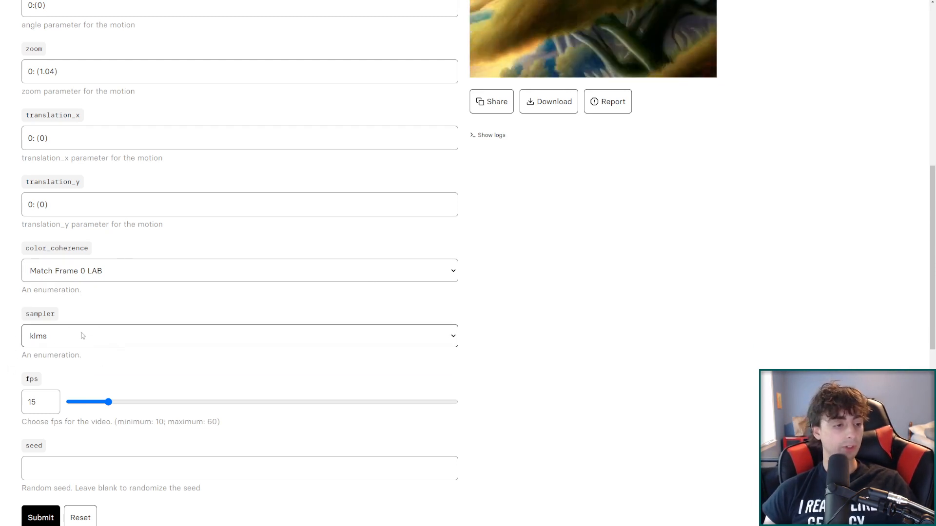
scroll(down, 3)
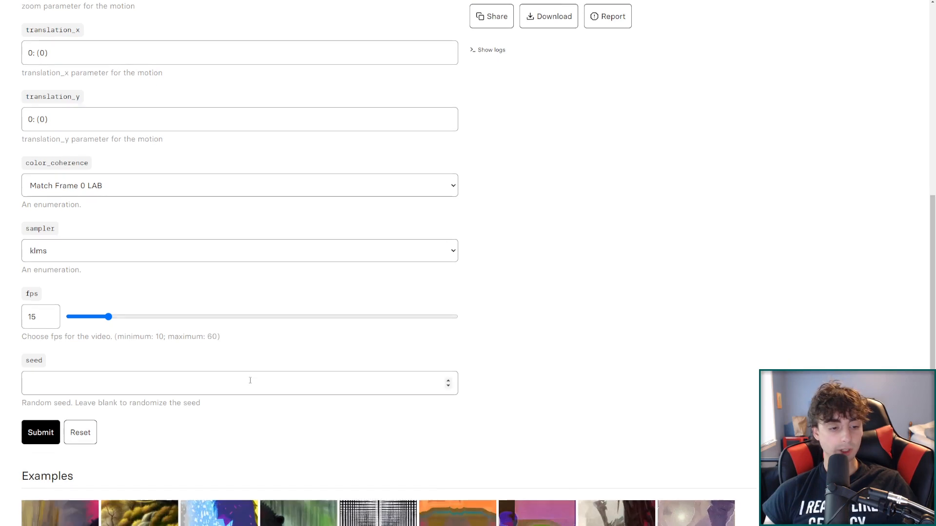
scroll(down, 3)
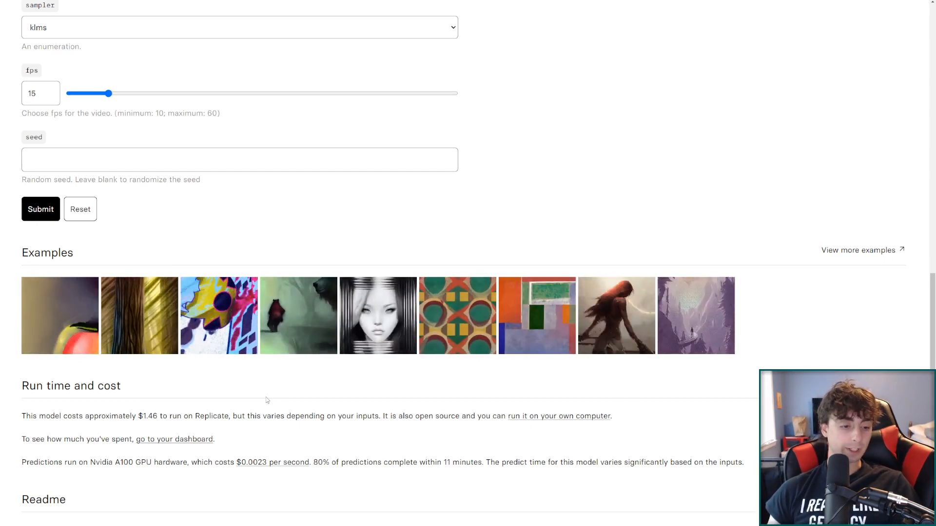
scroll(down, 3)
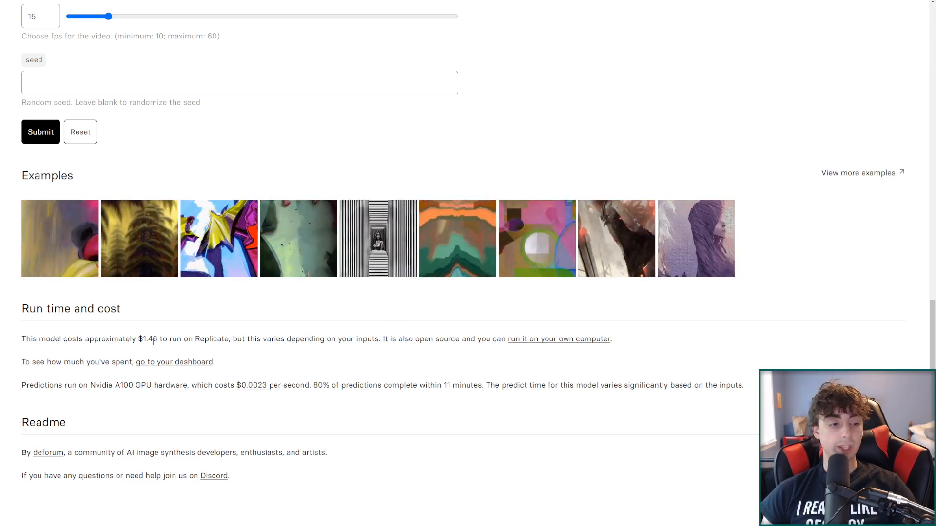
Replace the forest prompt with the Chibi Lemon green-sunglasses beach-sunset prompt and review the other inputs
scroll(up, 3)
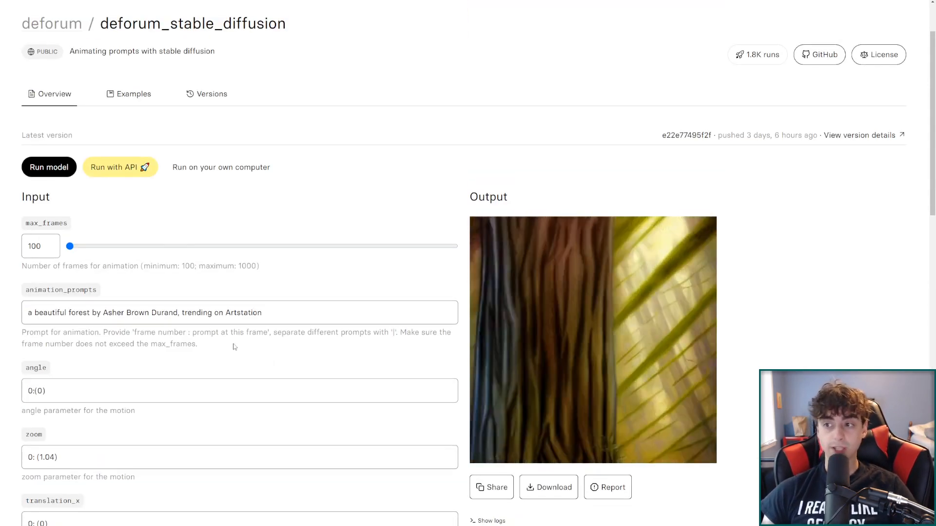
right_click(144, 312)
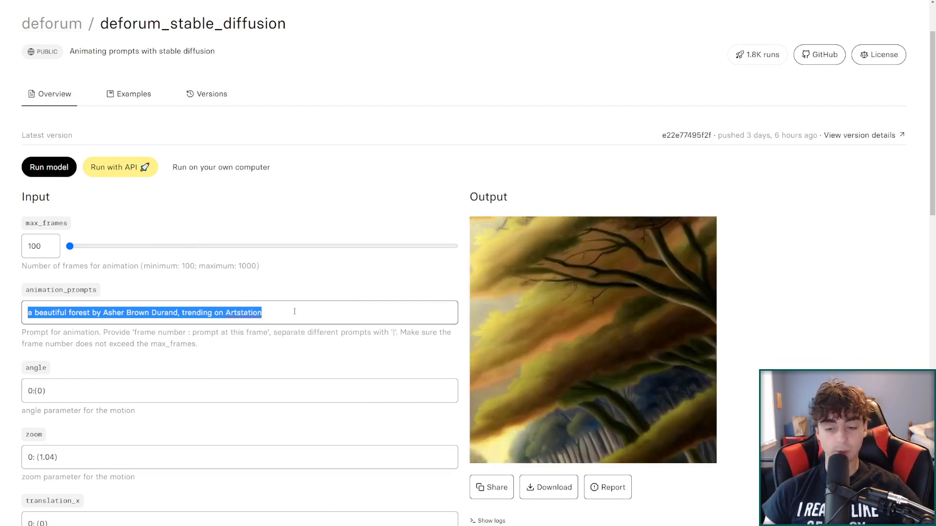
text(mon character with an accomplished look on his face, he is wearing green sunglasses relaxing on the beach at sunset)
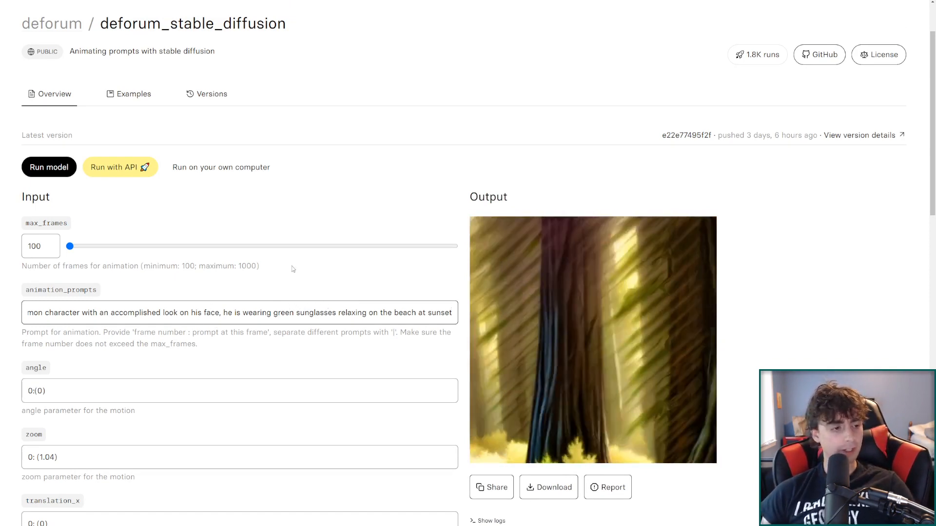
scroll(down, 3)
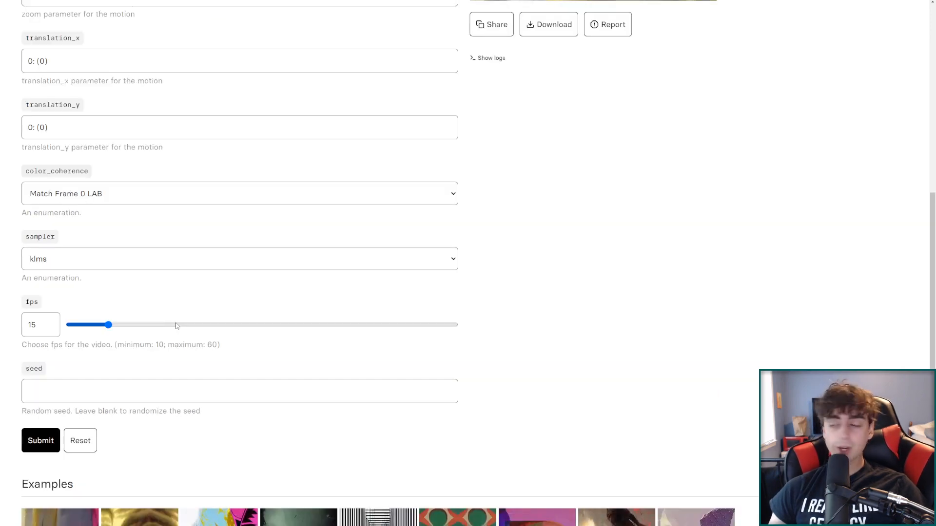
scroll(up, 3)
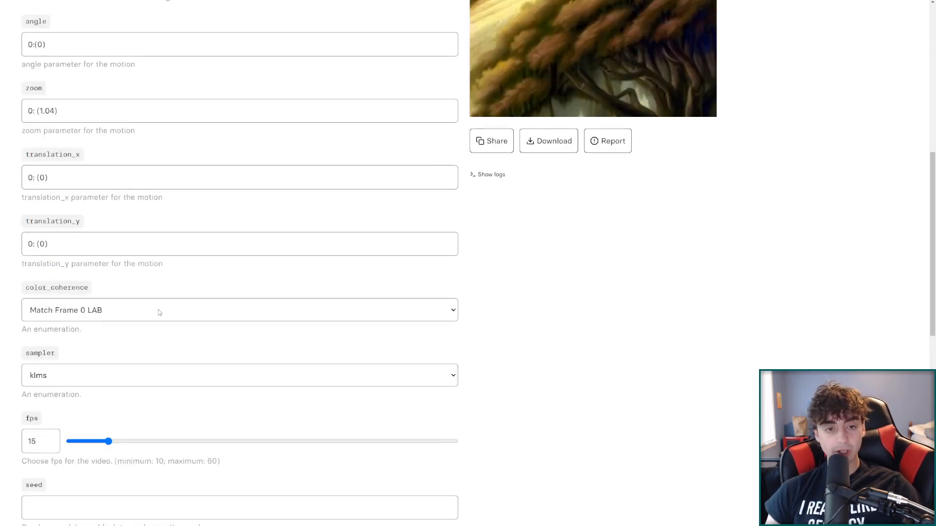
scroll(up, 3)
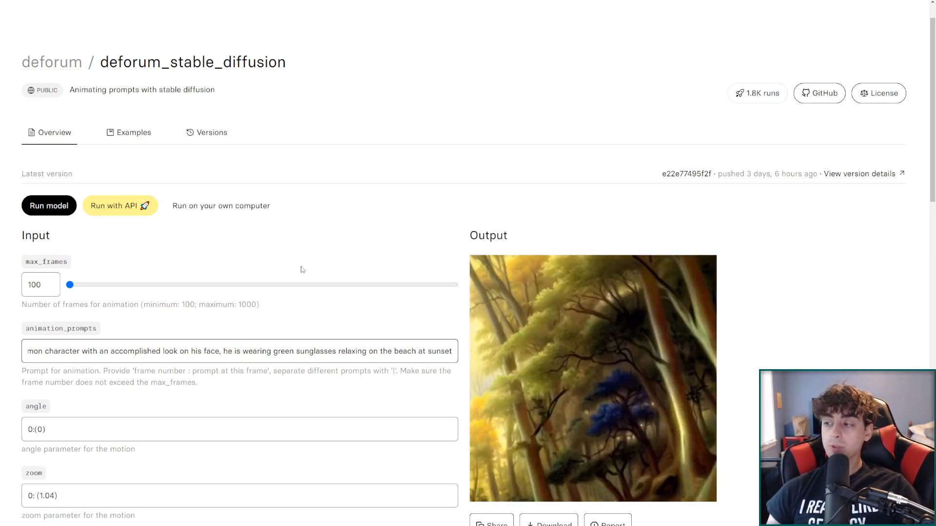
scroll(down, 3)
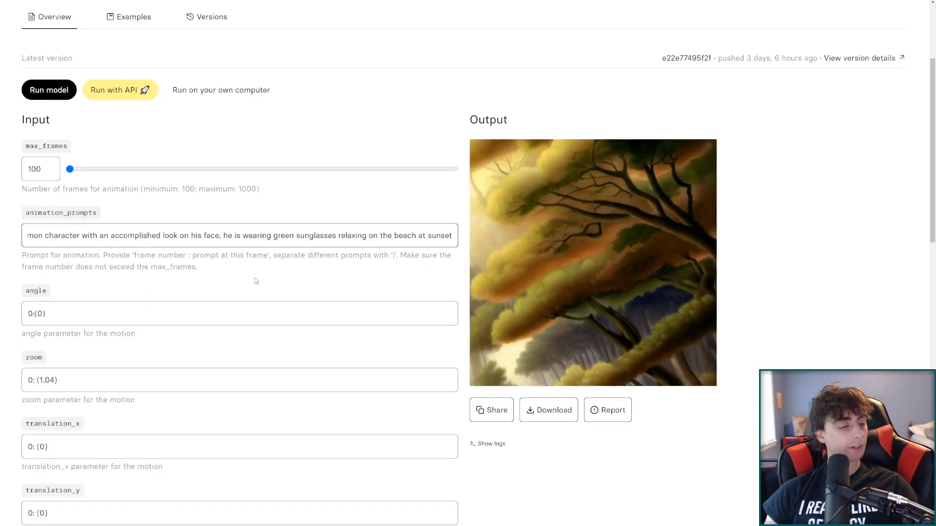
scroll(down, 3)
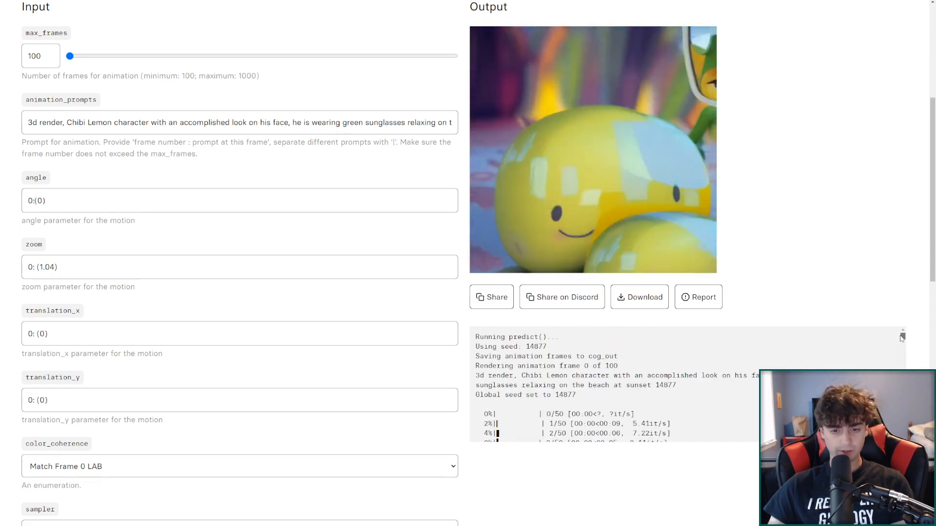
Play the generated six-second Chibi Lemon animation and replay it from the start
scroll(up, 3)
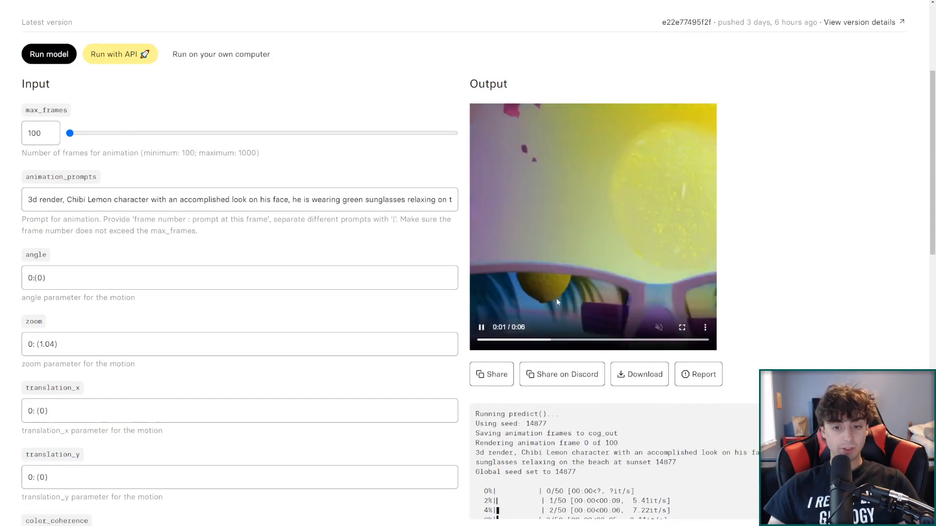
click(478, 340)
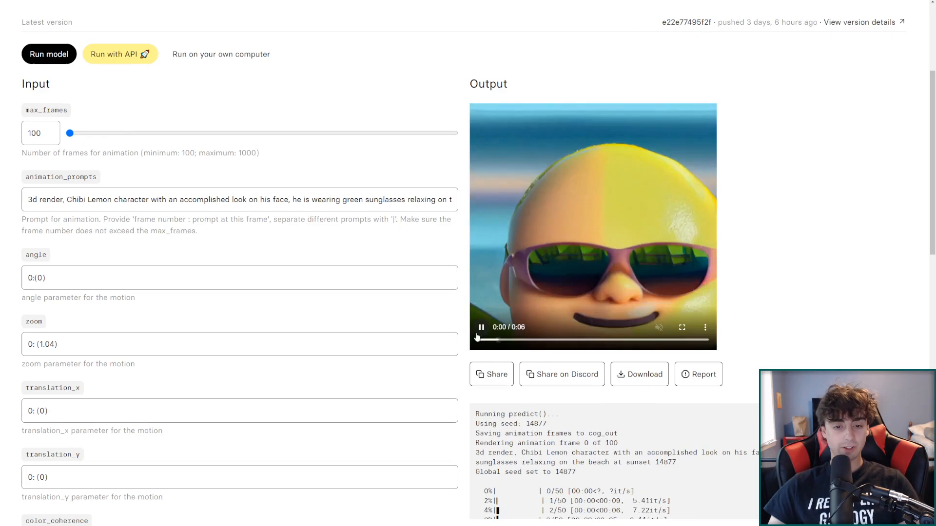
click(682, 328)
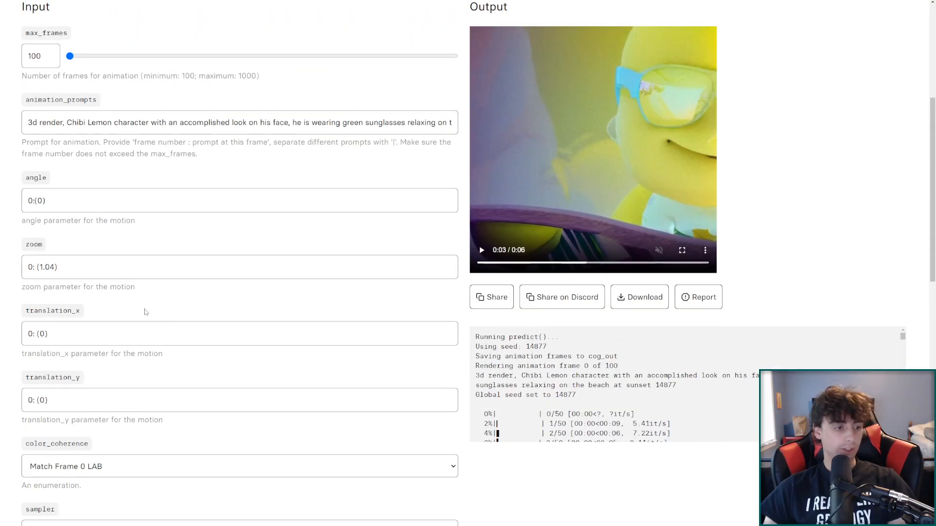
Go to the two-prompt stable-diffusion-animation model
scroll(up, 3)
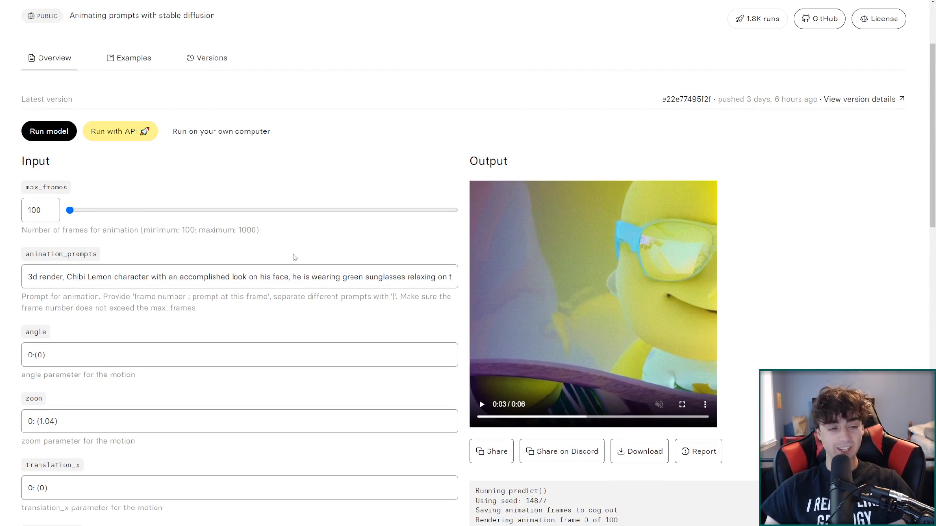
click(482, 404)
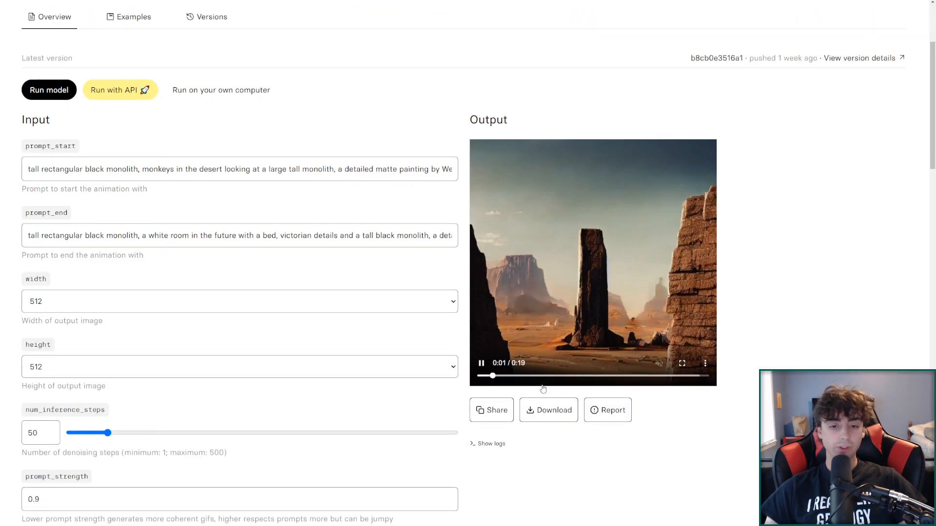
Pause the desert monolith animation and switch to the model's Examples list
click(481, 363)
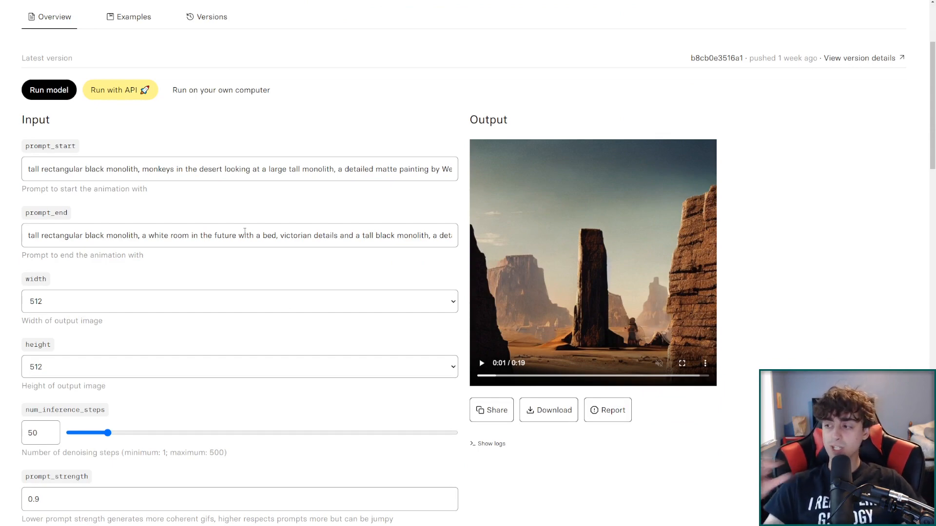
mouse_move(253, 204)
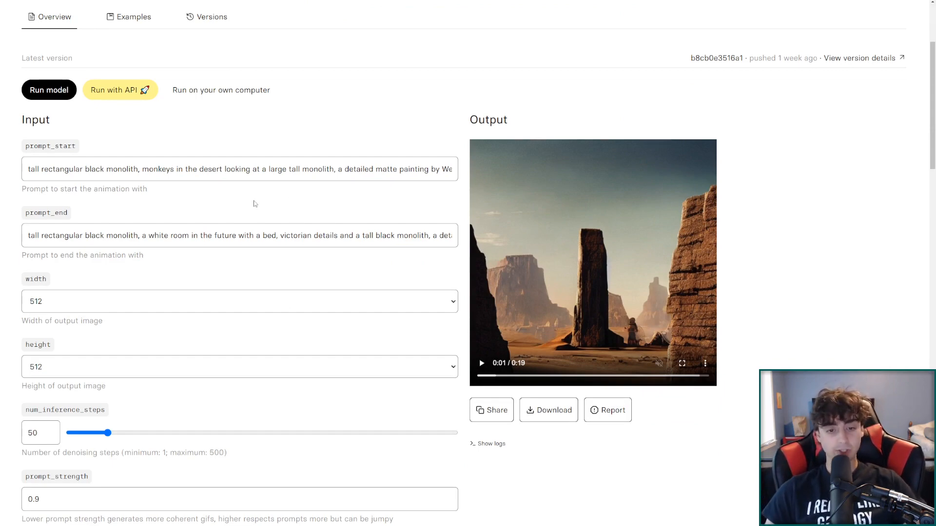
scroll(down, 3)
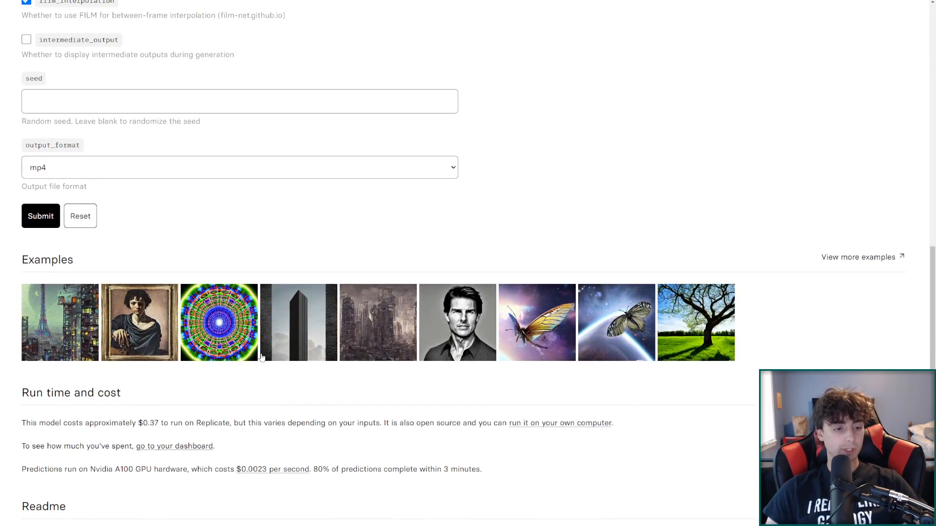
scroll(up, 3)
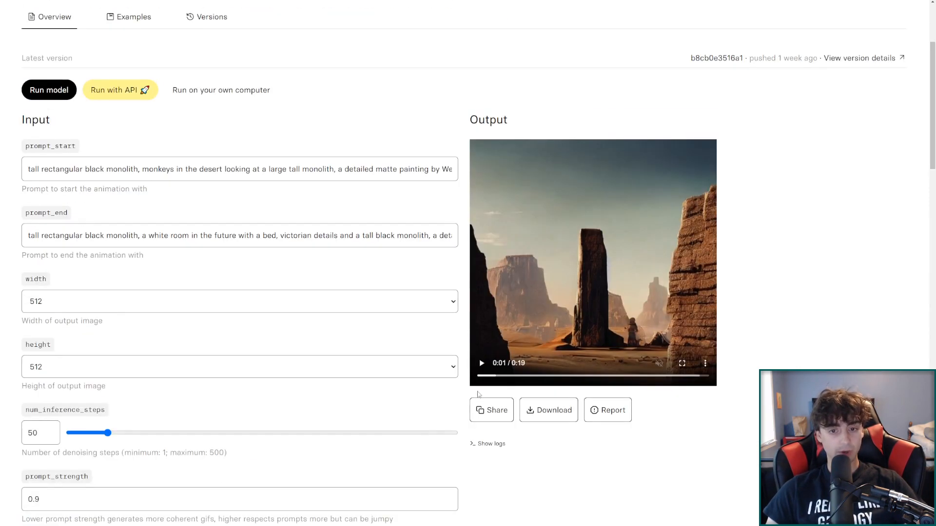
click(681, 363)
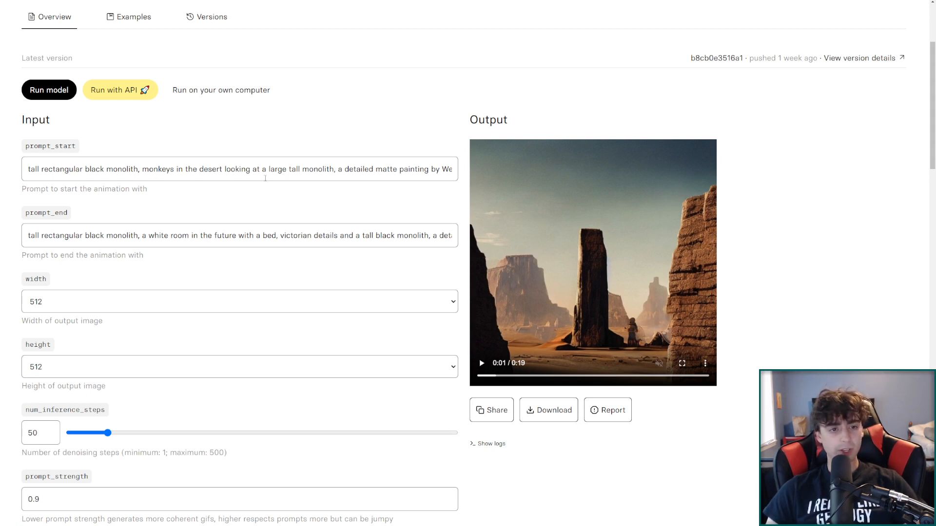
mouse_move(404, 291)
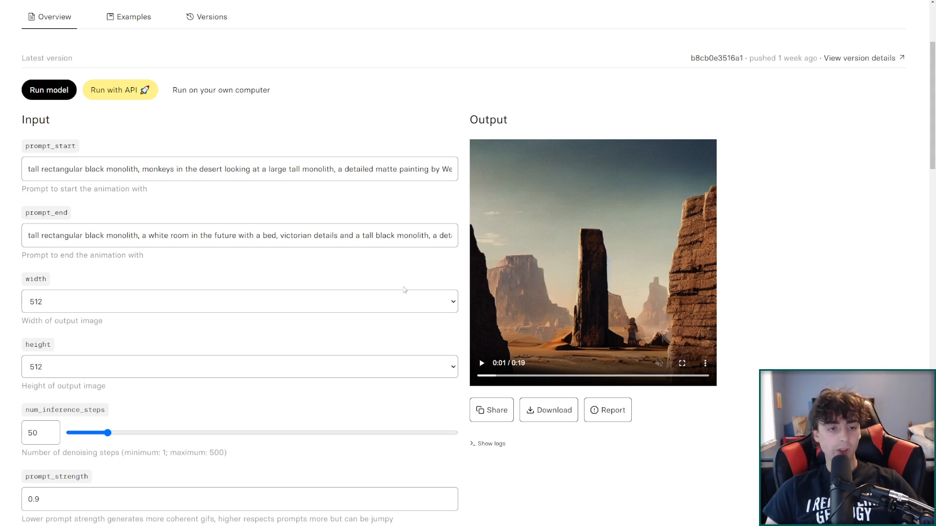
click(681, 363)
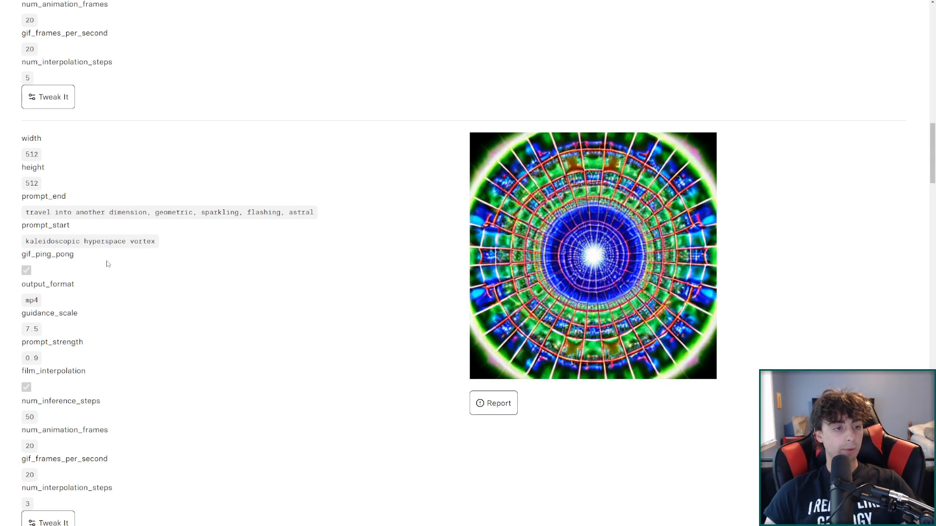
Play the hyperspace vortex, London skyline and angry-to-smiling face example animations
click(592, 257)
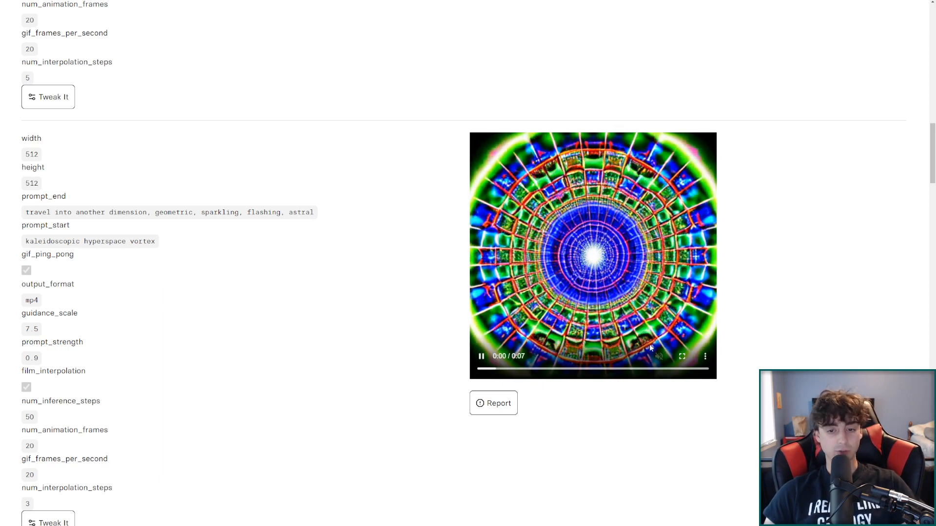
scroll(down, 3)
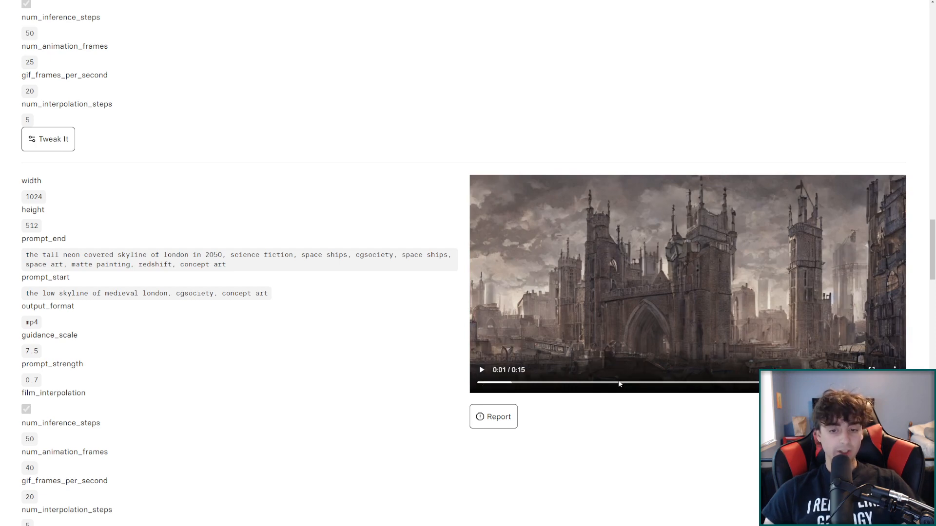
click(480, 370)
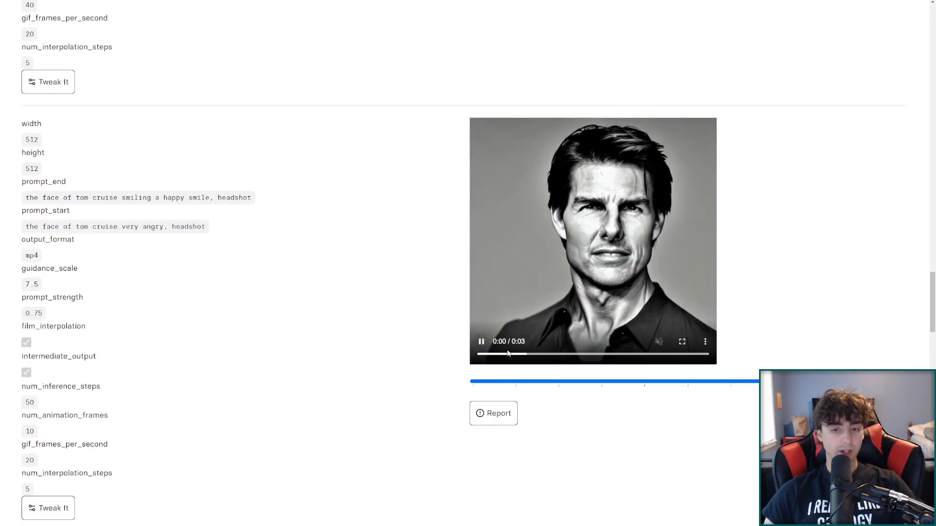
click(481, 341)
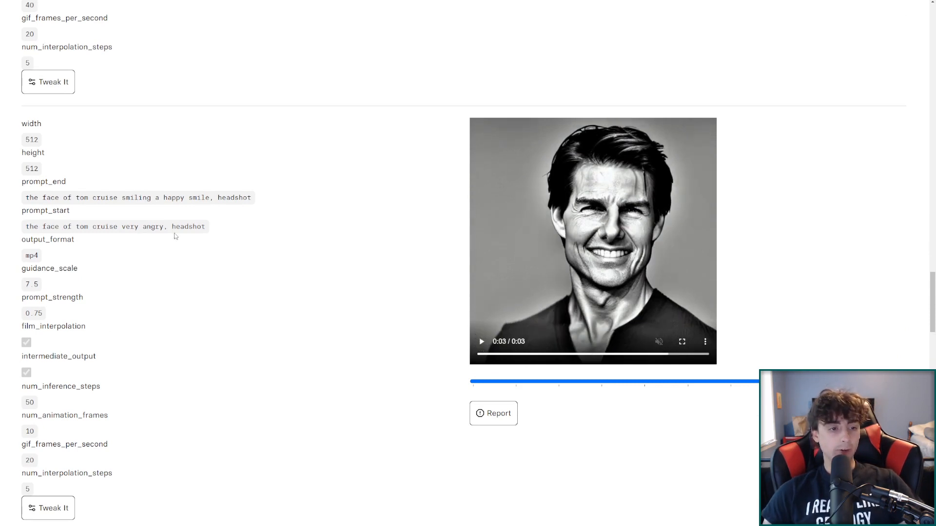
click(481, 341)
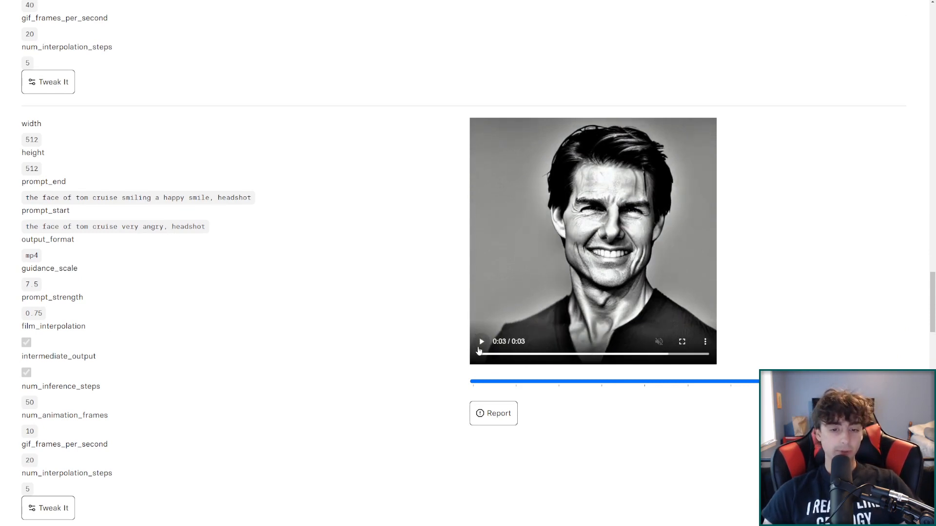
click(480, 342)
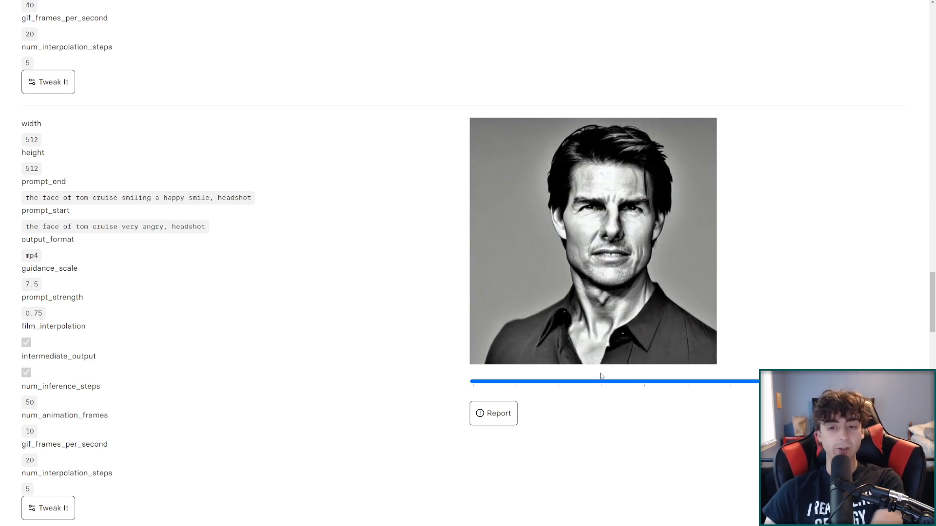
Return to the Explore page of featured models
scroll(down, 3)
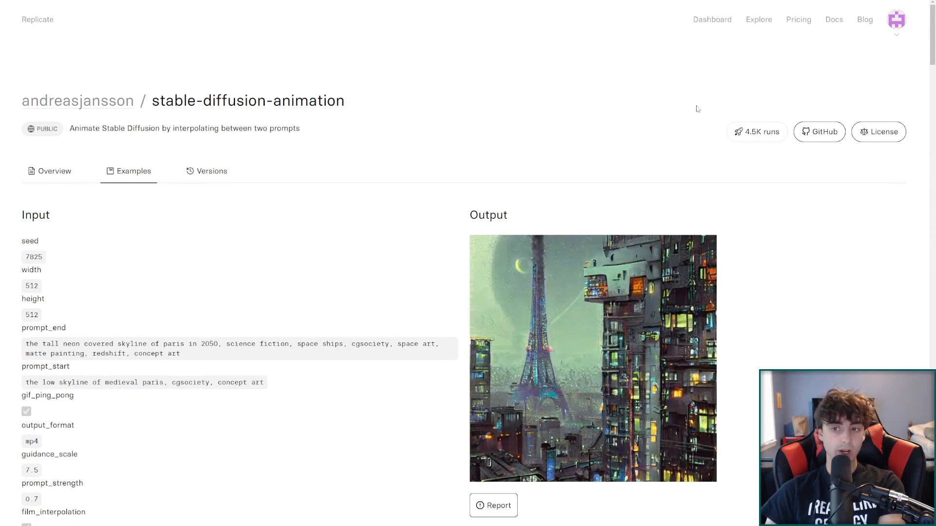
click(758, 20)
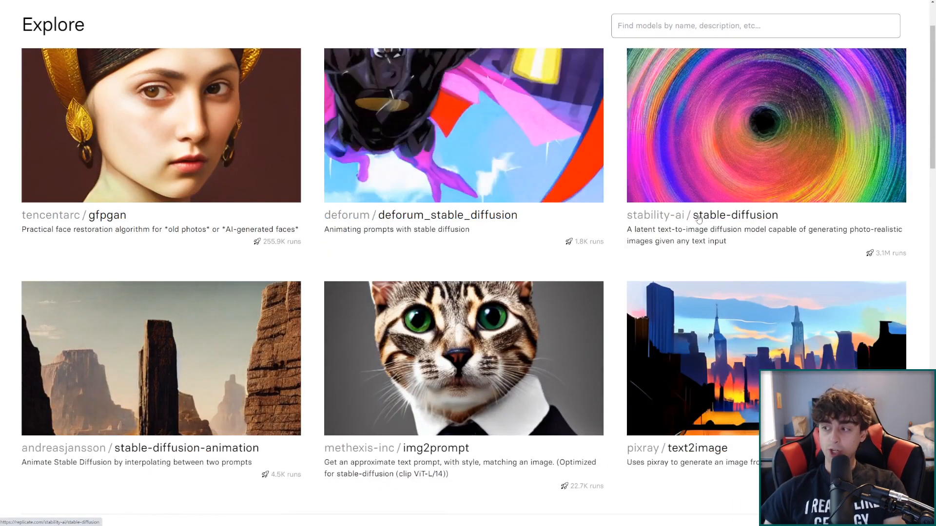